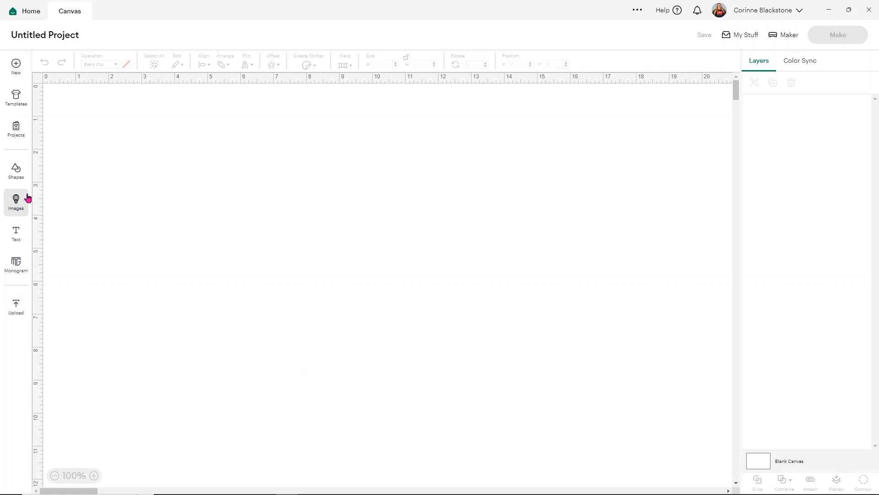
# Add a heart and a star from Shapes, recolour them red and yellow, and overlap the star on the heart
pyautogui.click(15, 171)
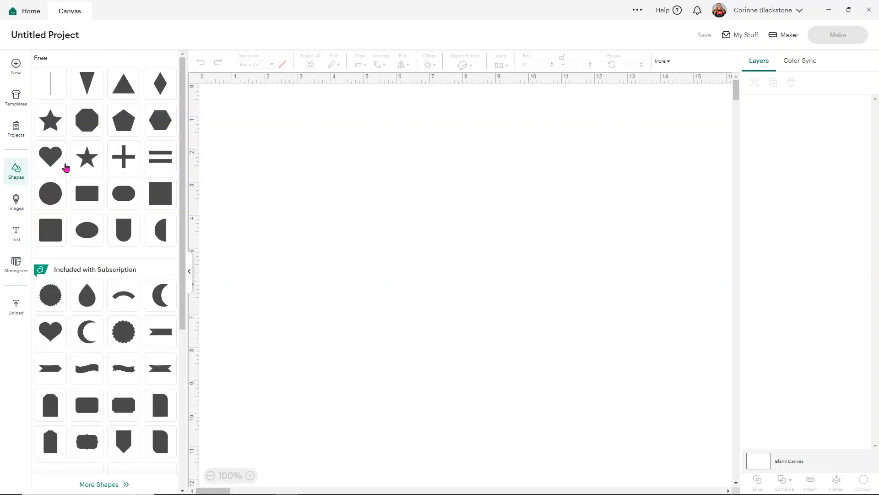
pyautogui.click(50, 156)
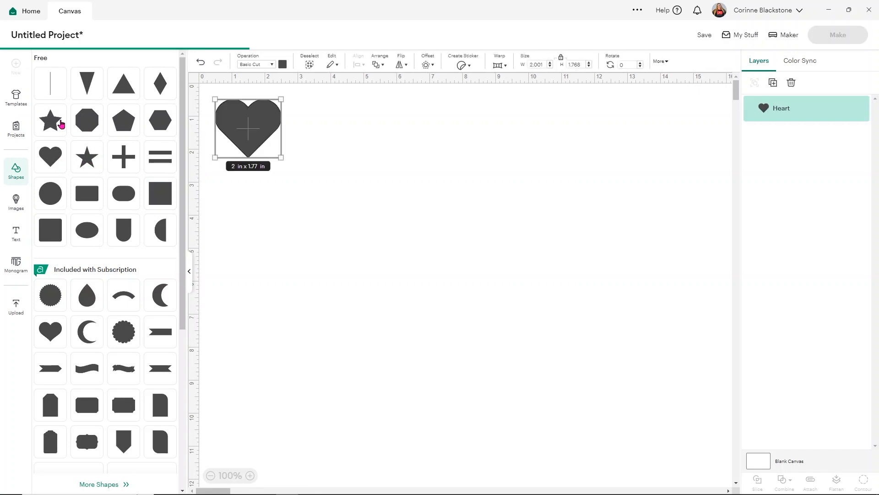
pyautogui.click(50, 119)
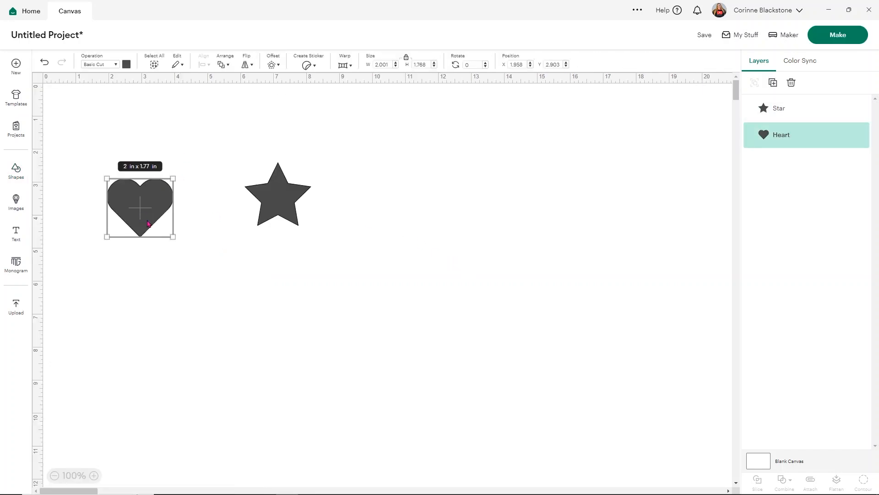
pyautogui.click(127, 64)
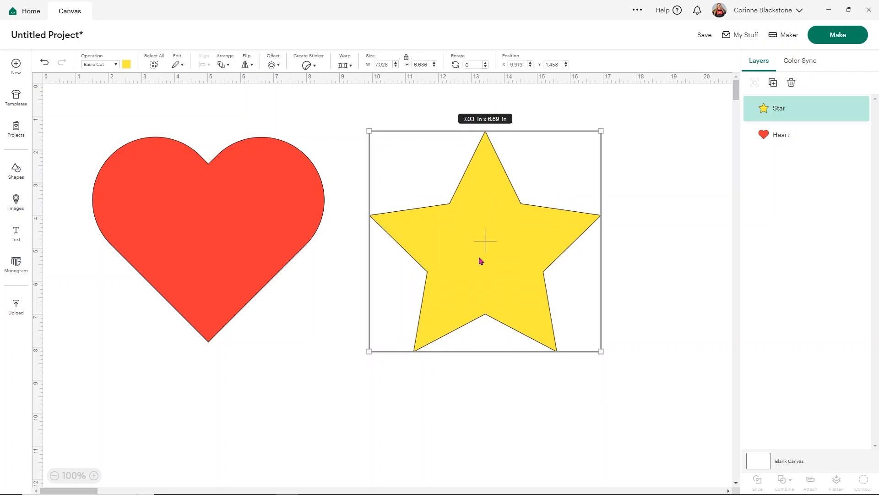
pyautogui.moveTo(632, 336)
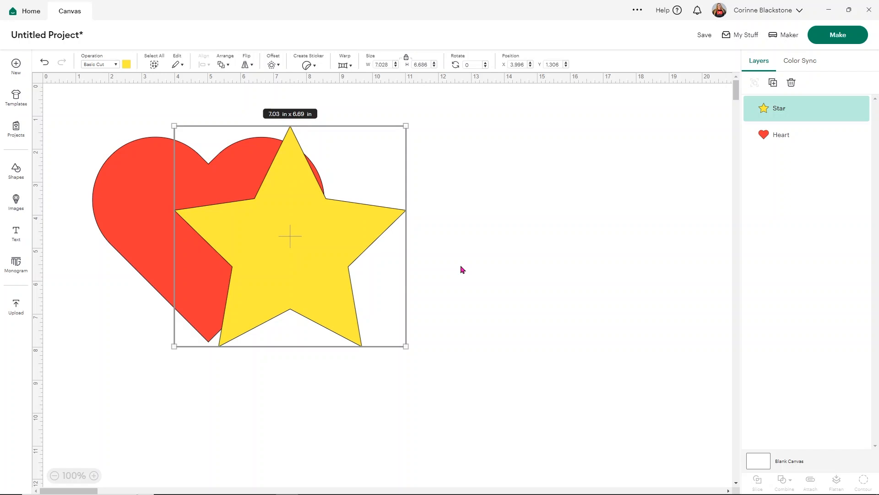
pyautogui.moveTo(464, 274)
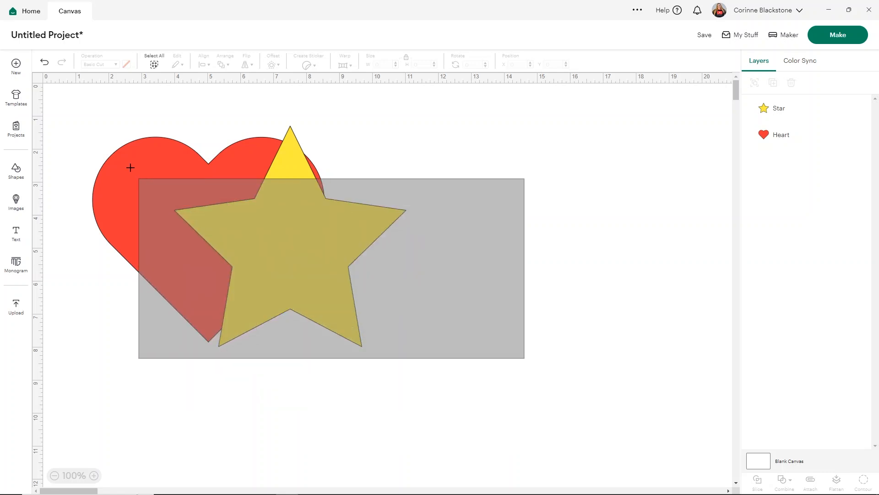
# Select both shapes and show the Combine menu with Weld and Unite options
pyautogui.click(154, 58)
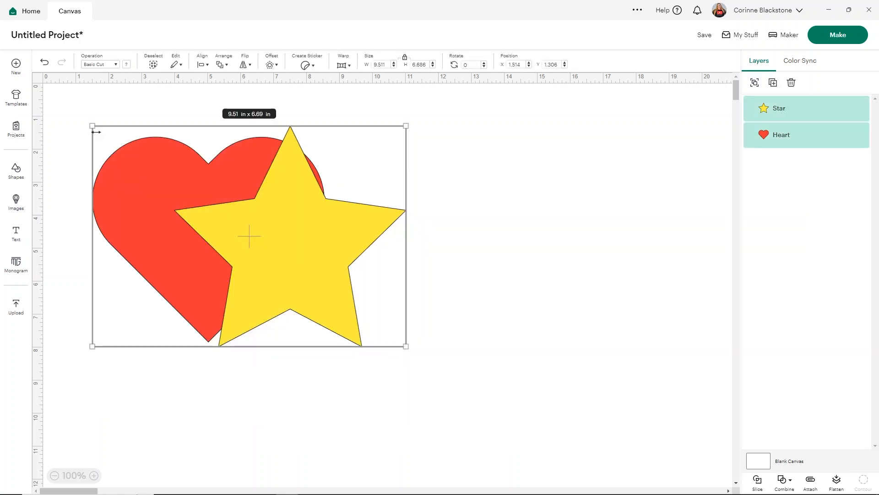
pyautogui.moveTo(794, 473)
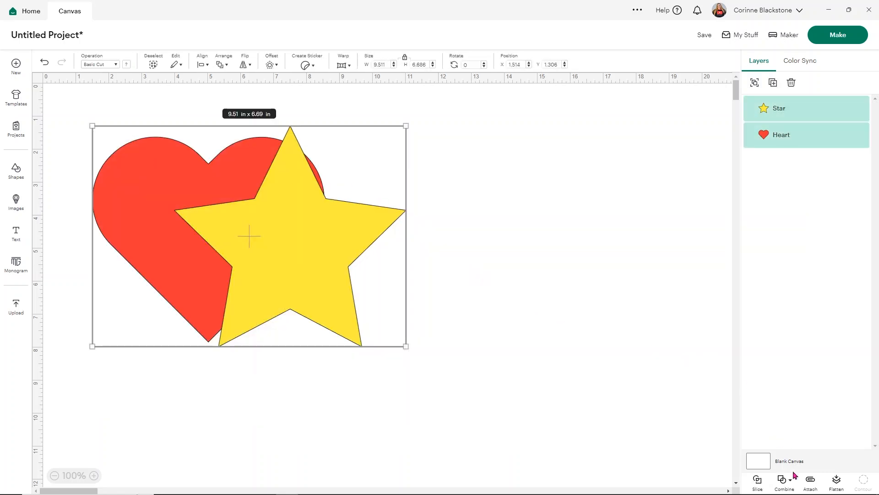
pyautogui.click(783, 481)
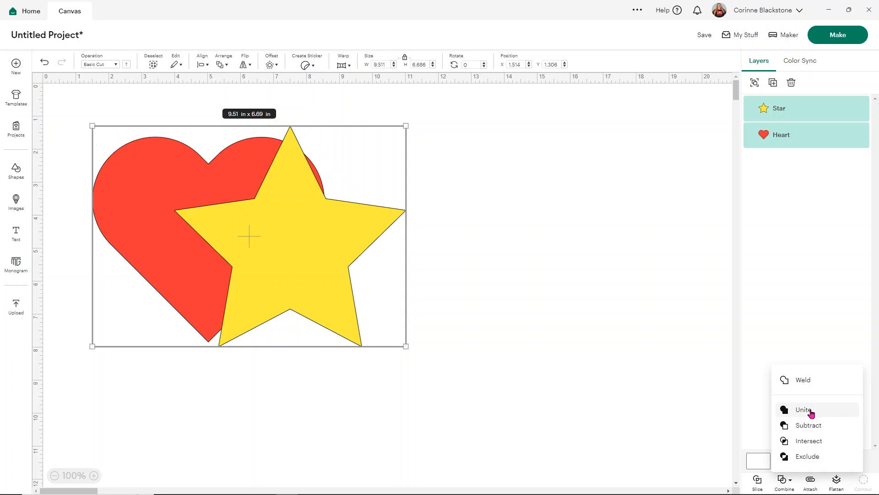
pyautogui.moveTo(803, 379)
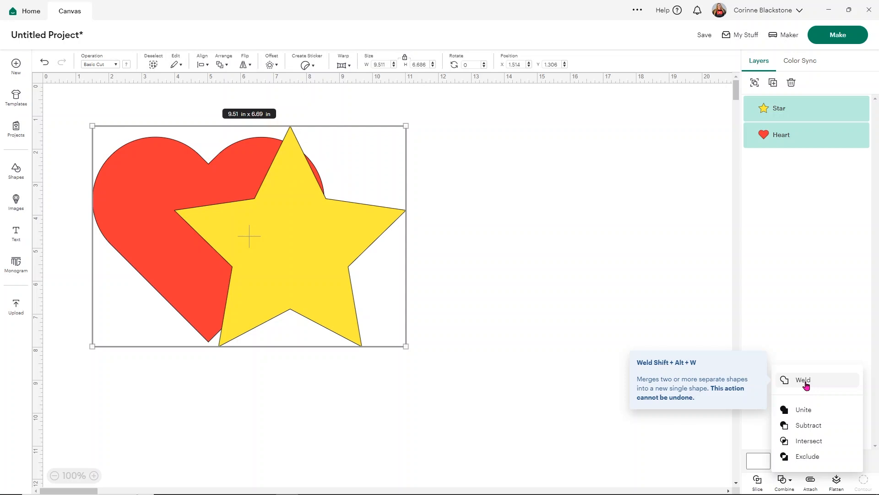
pyautogui.moveTo(804, 409)
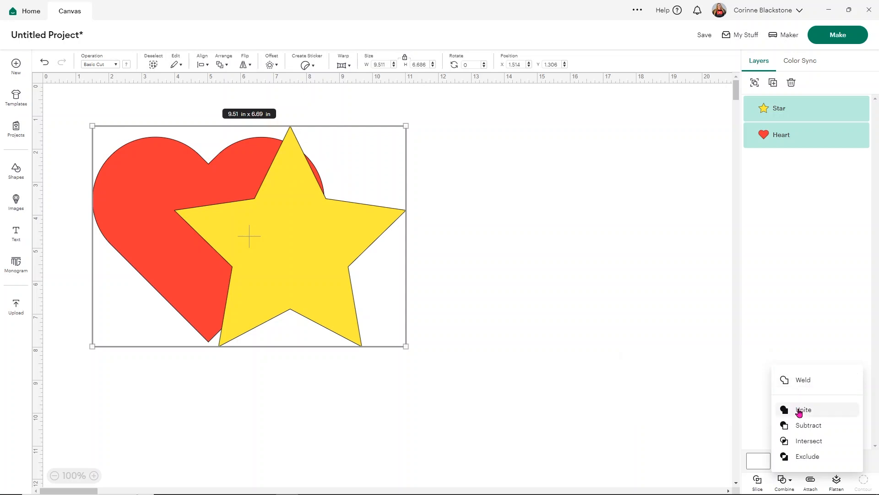
pyautogui.moveTo(803, 410)
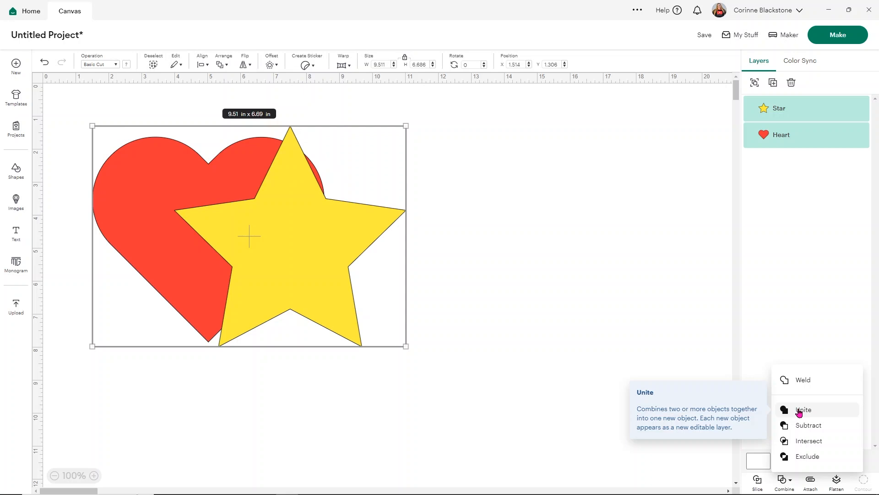
# Unite the heart and star into one red layer and expand it to show its sub-layers
pyautogui.click(489, 187)
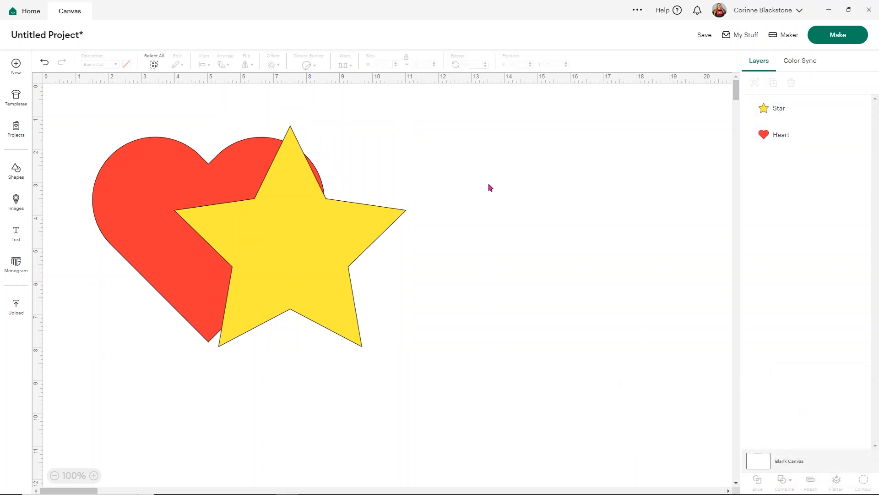
pyautogui.click(783, 483)
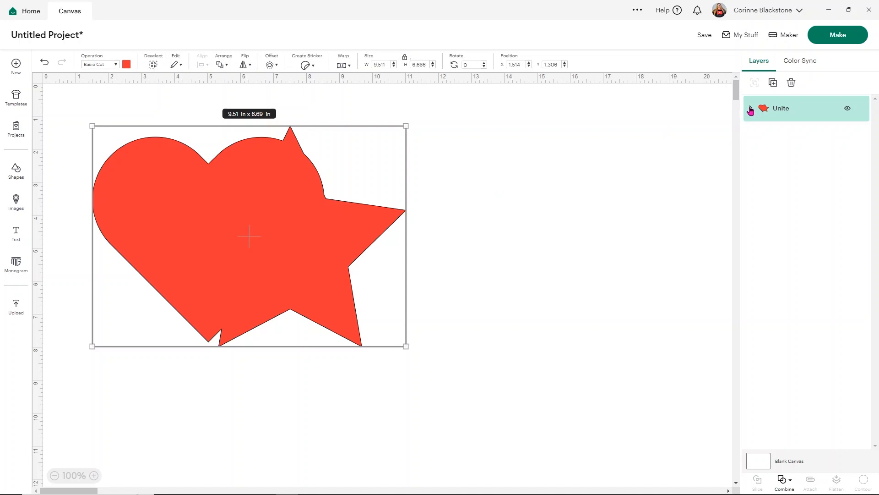
pyautogui.click(750, 108)
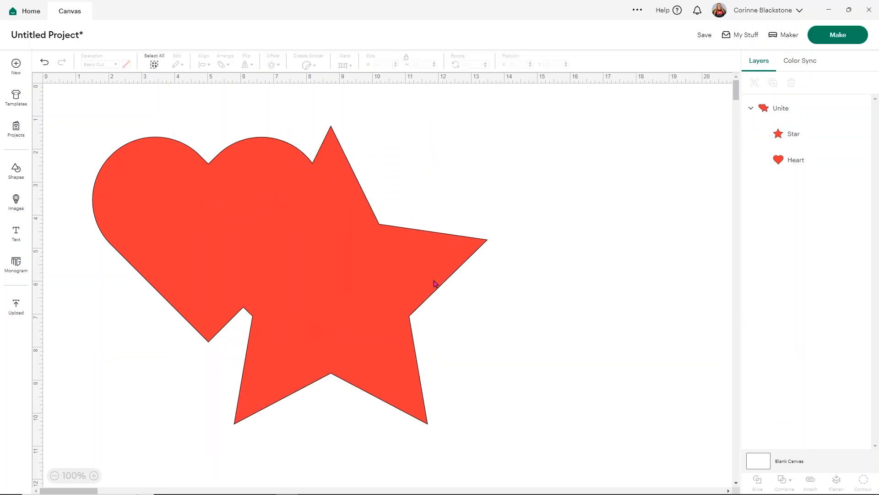
# Resize the Heart sub-layer inside the Unite group, then reselect the whole Unite layer
pyautogui.click(795, 160)
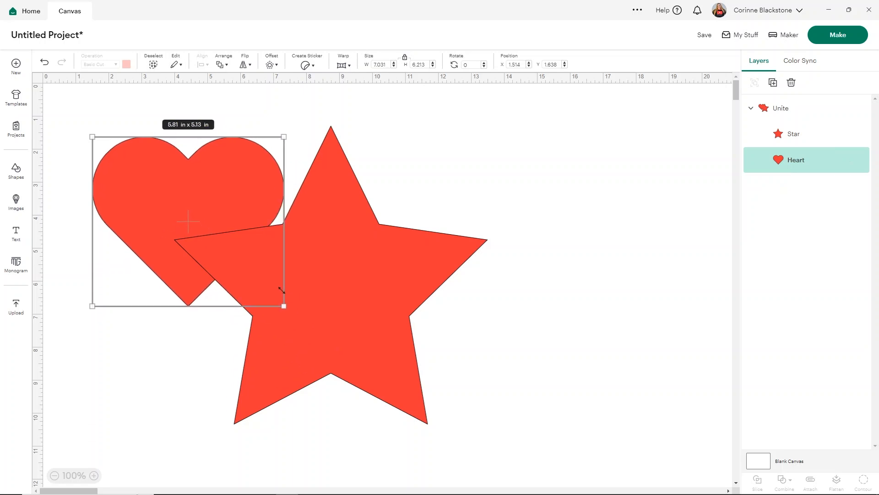
pyautogui.click(580, 253)
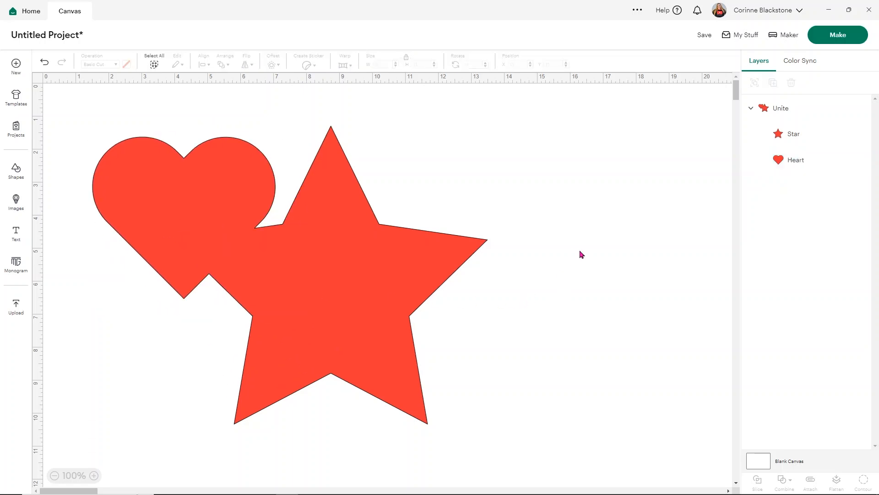
pyautogui.moveTo(219, 219)
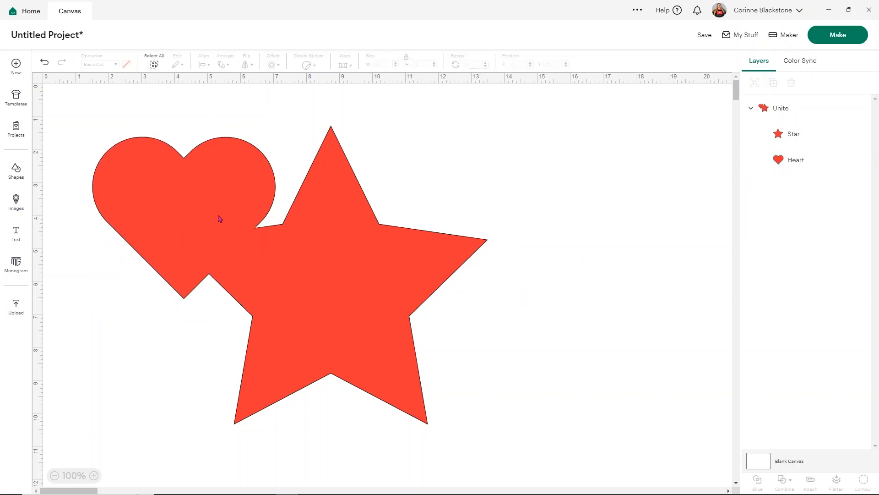
pyautogui.moveTo(227, 259)
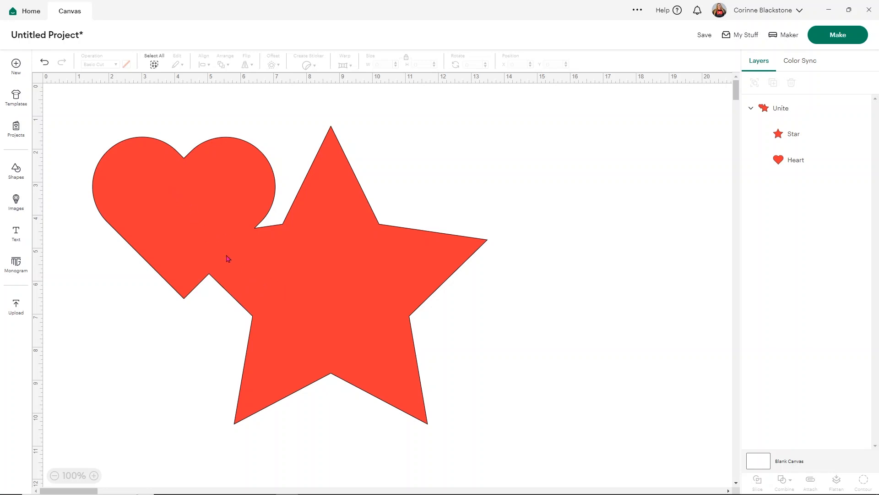
pyautogui.moveTo(237, 266)
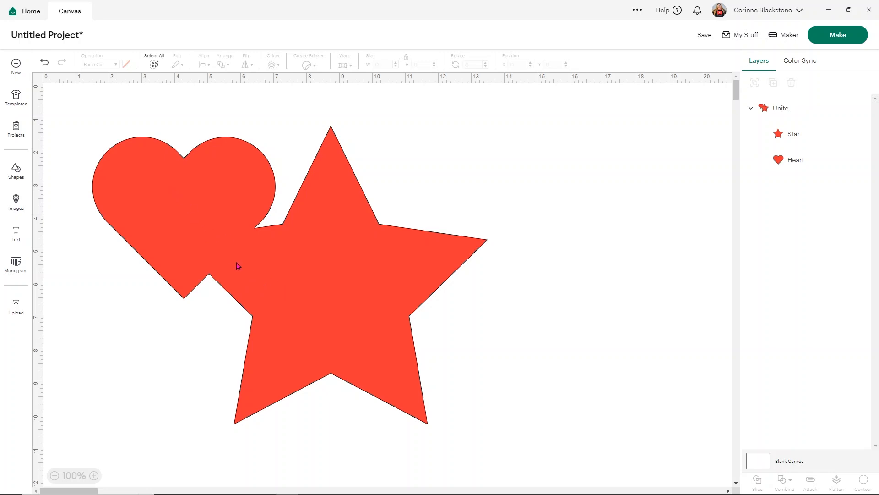
pyautogui.moveTo(747, 121)
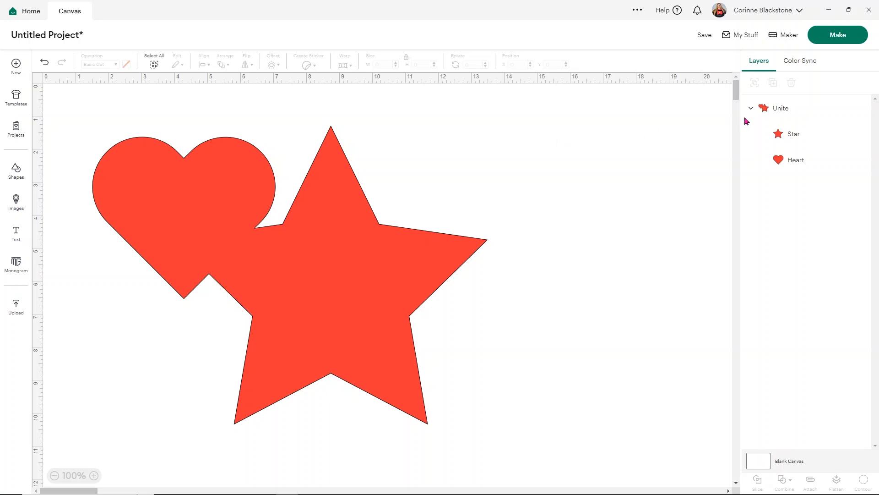
pyautogui.click(780, 108)
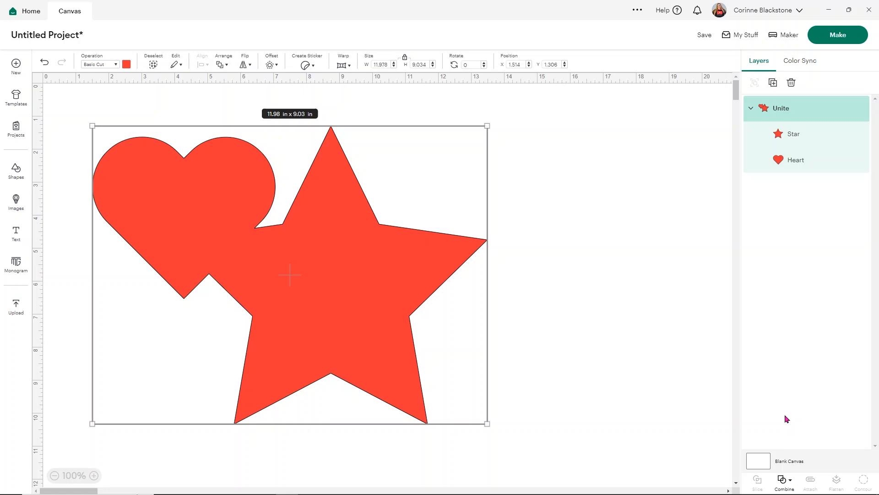
# Undo Unite so the heart and star become separate layers again
pyautogui.click(784, 481)
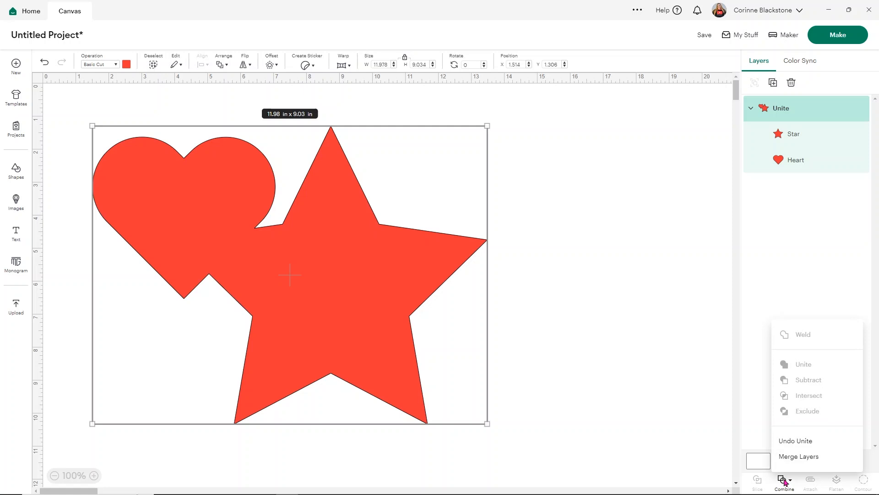
pyautogui.moveTo(795, 440)
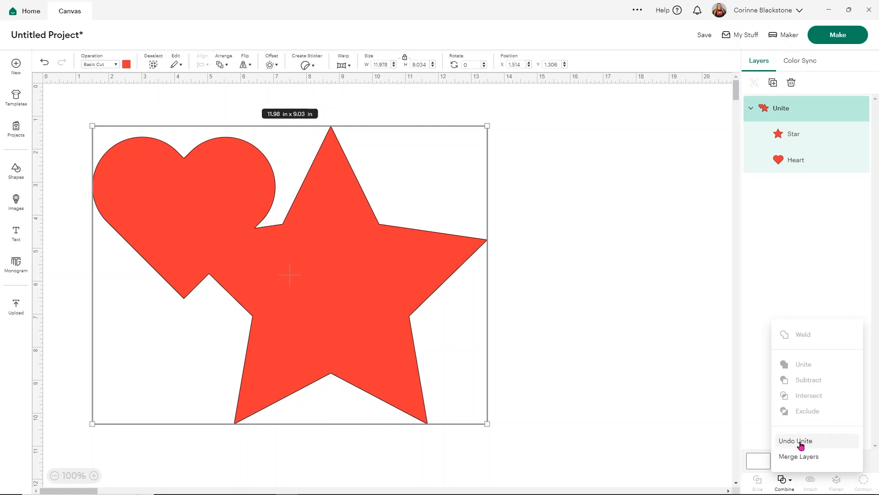
pyautogui.click(795, 441)
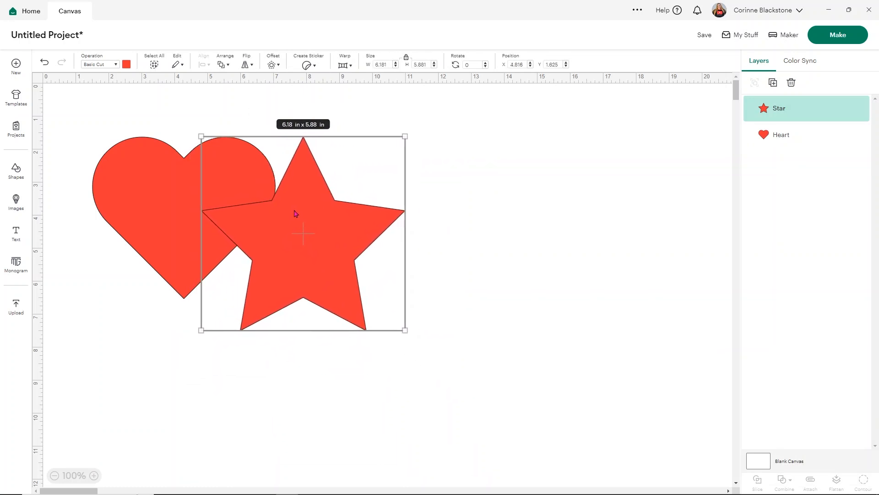
pyautogui.click(423, 240)
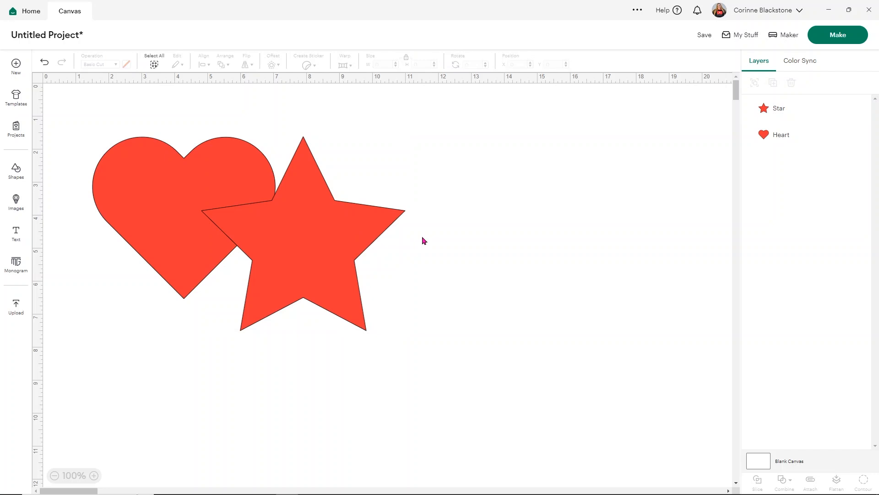
pyautogui.moveTo(362, 239)
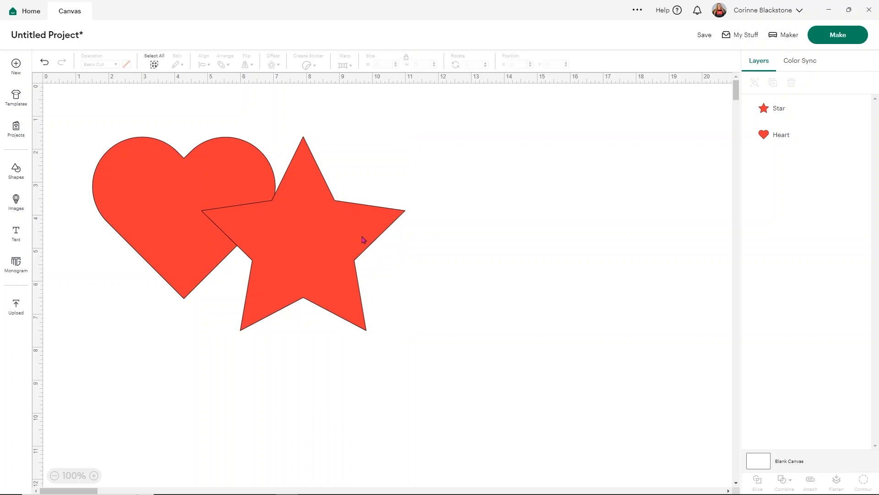
pyautogui.moveTo(239, 245)
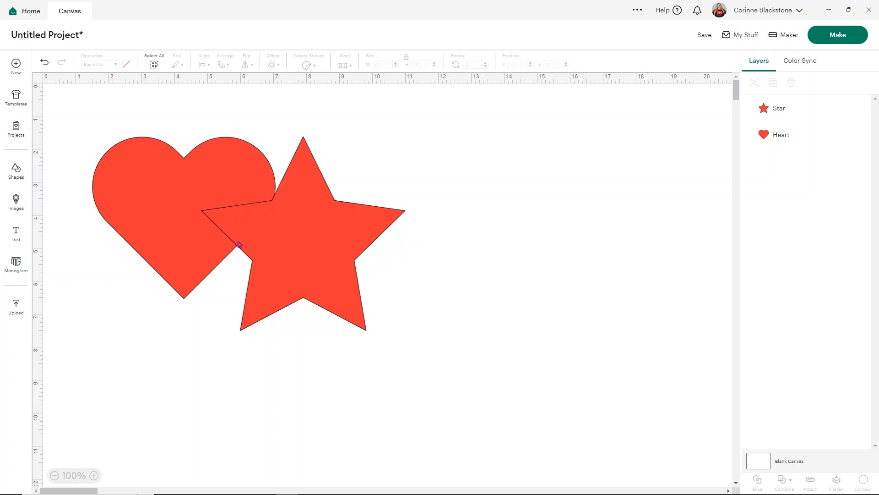
pyautogui.moveTo(253, 263)
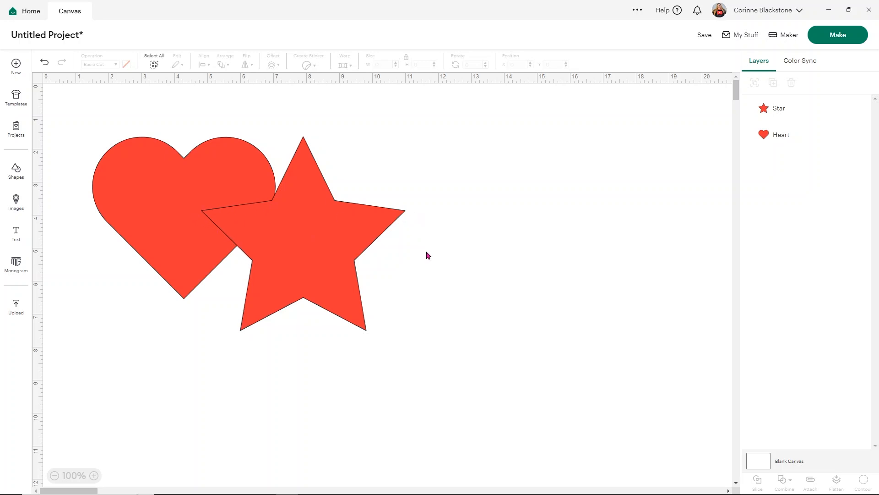
pyautogui.moveTo(382, 349)
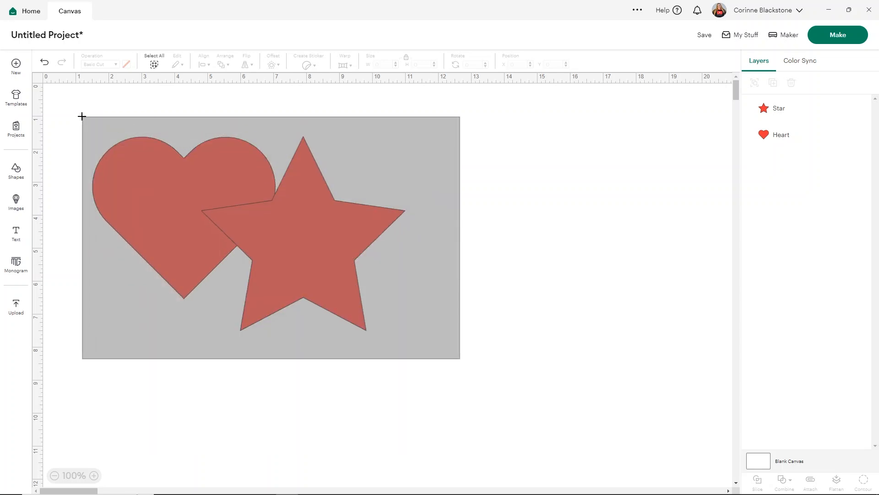
# Weld the heart and star into a single Weld Result outline and shift it right
pyautogui.click(154, 56)
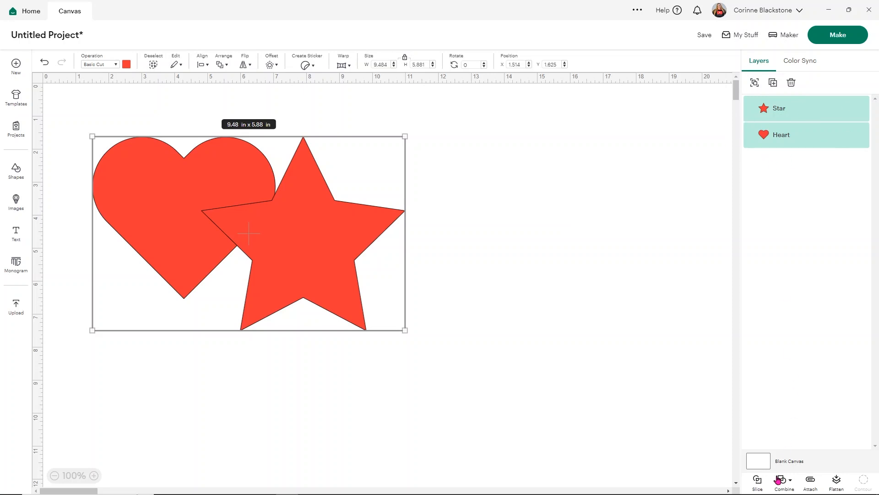
pyautogui.click(784, 483)
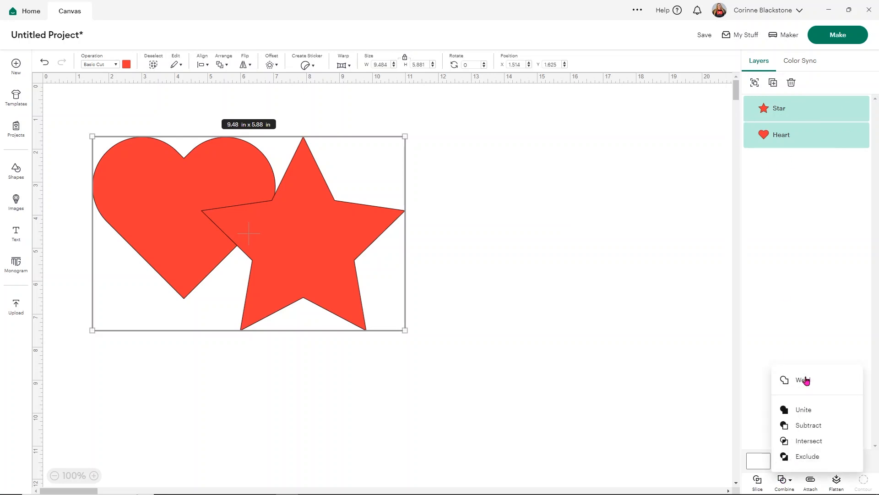
pyautogui.click(802, 380)
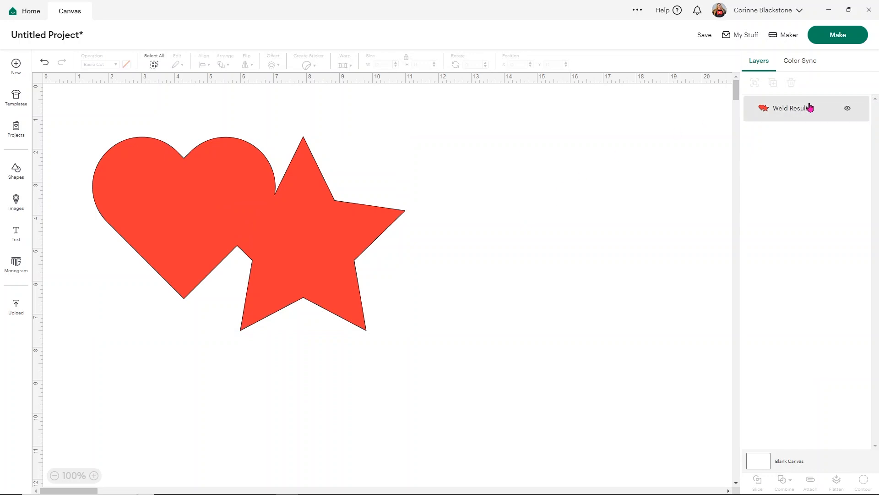
pyautogui.click(790, 108)
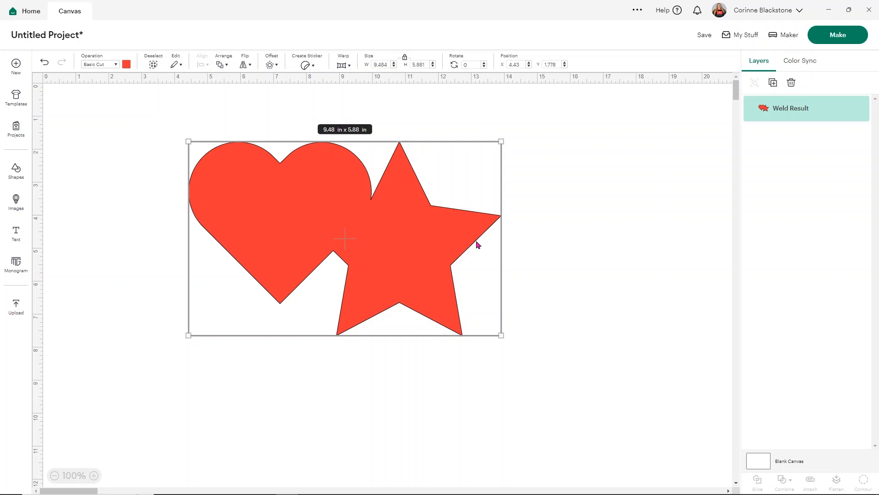
pyautogui.moveTo(405, 259)
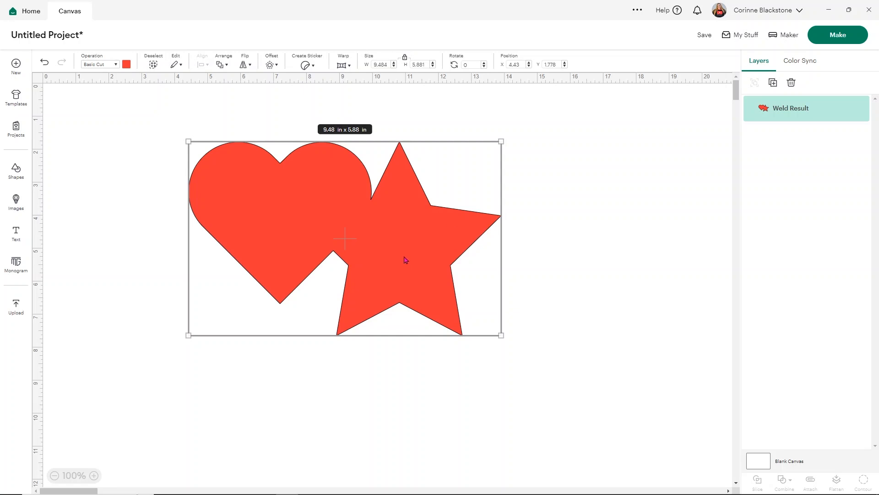
pyautogui.moveTo(39, 26)
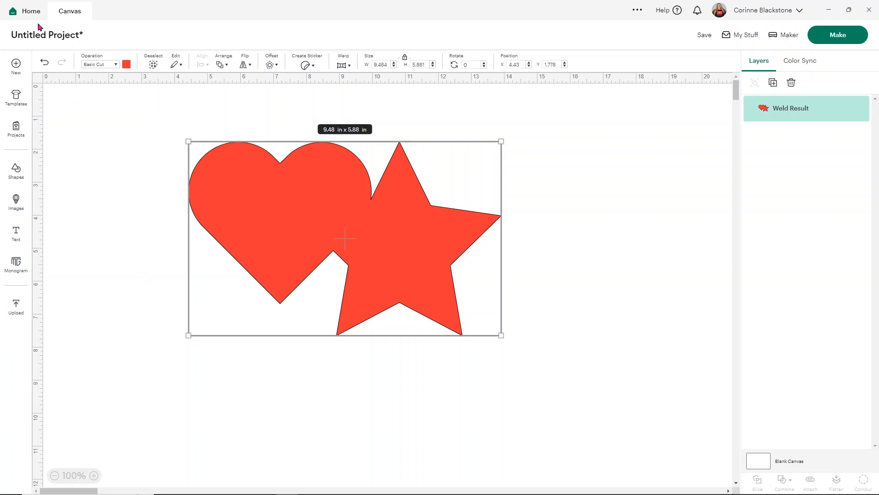
# Undo to separate shapes, make the star light yellow and add the word 'Text' over both
pyautogui.click(44, 62)
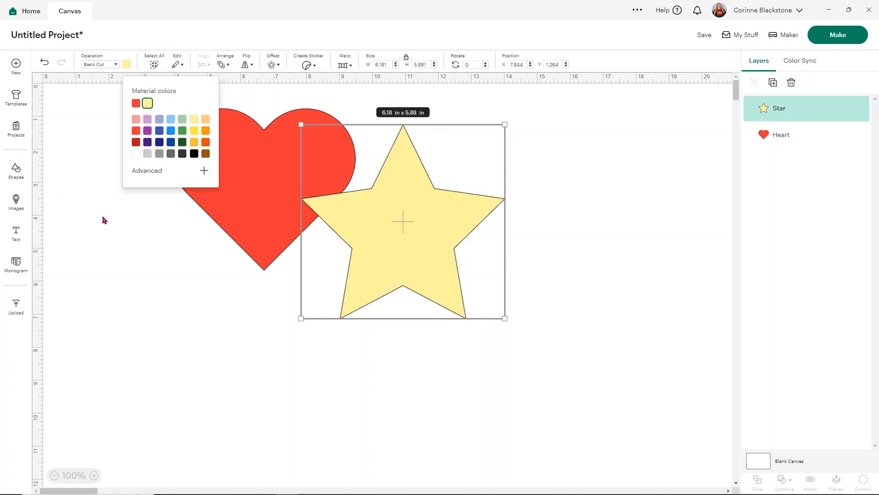
pyautogui.click(103, 219)
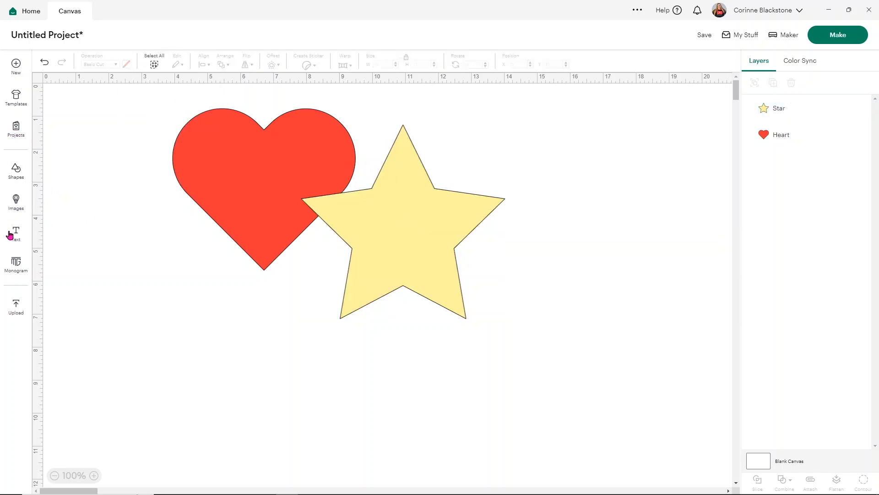
pyautogui.click(15, 233)
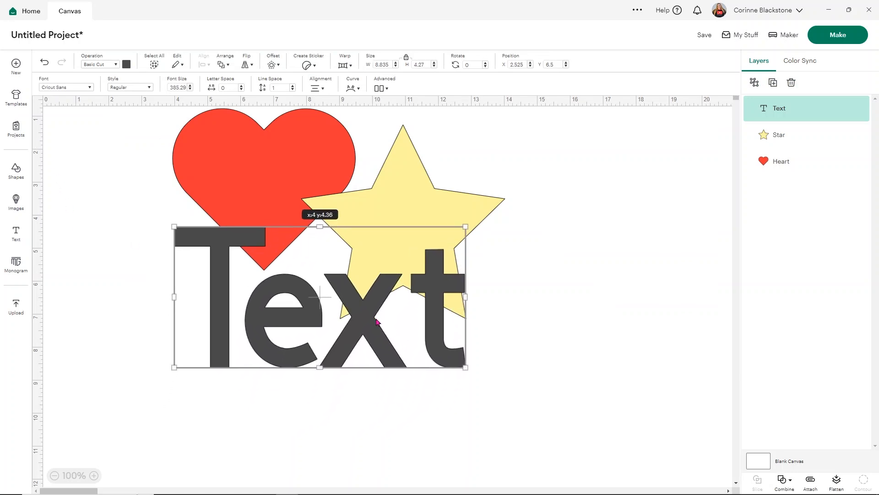
pyautogui.click(555, 268)
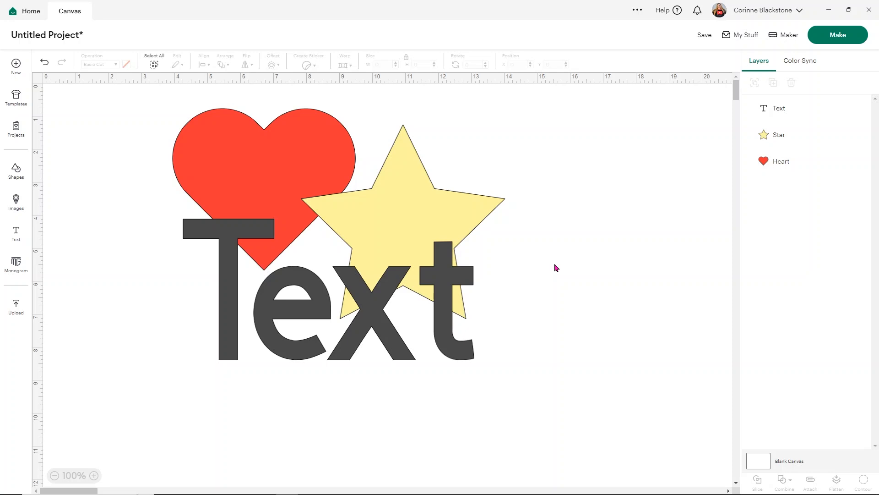
pyautogui.moveTo(569, 246)
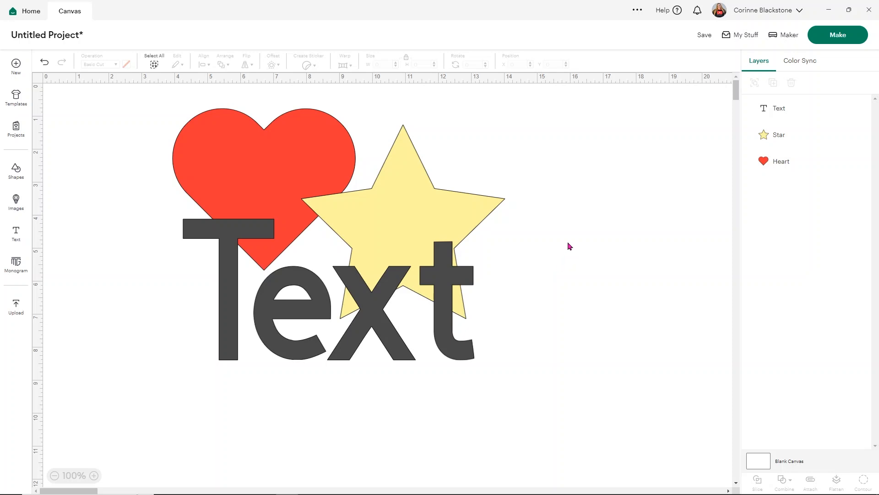
pyautogui.moveTo(299, 162)
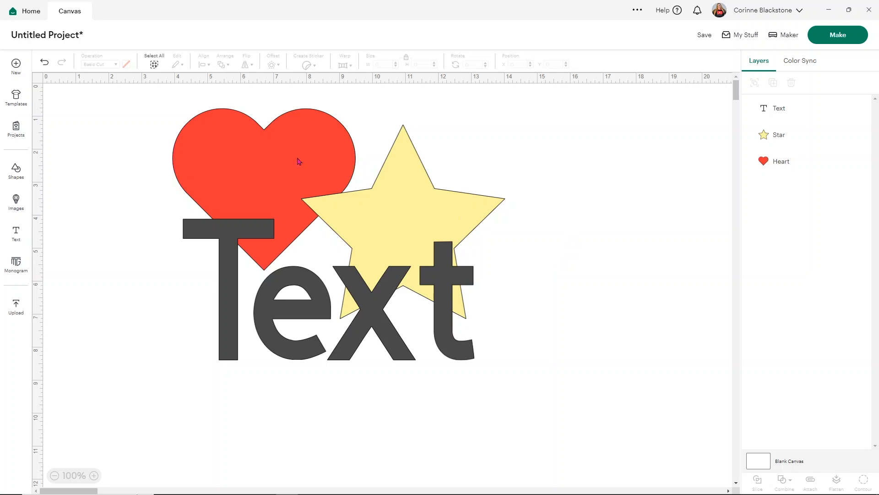
pyautogui.moveTo(526, 311)
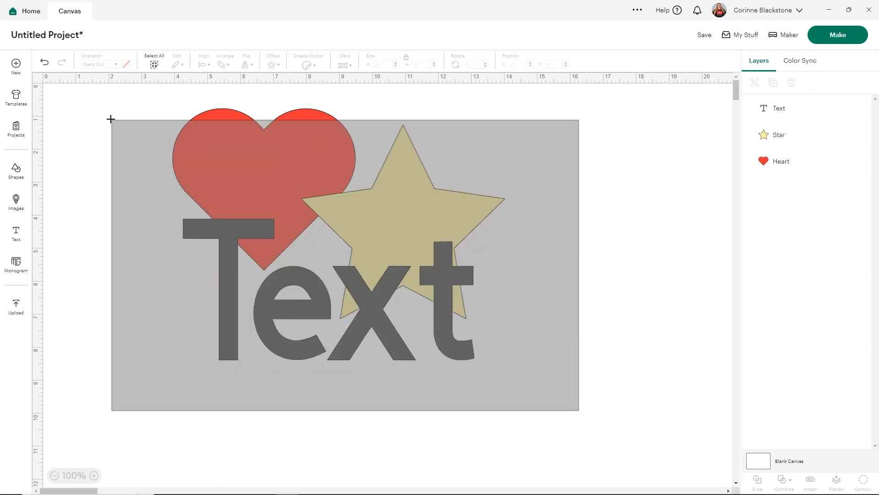
# Select heart, star and 'Text' together and Unite them into one red layer
pyautogui.click(154, 56)
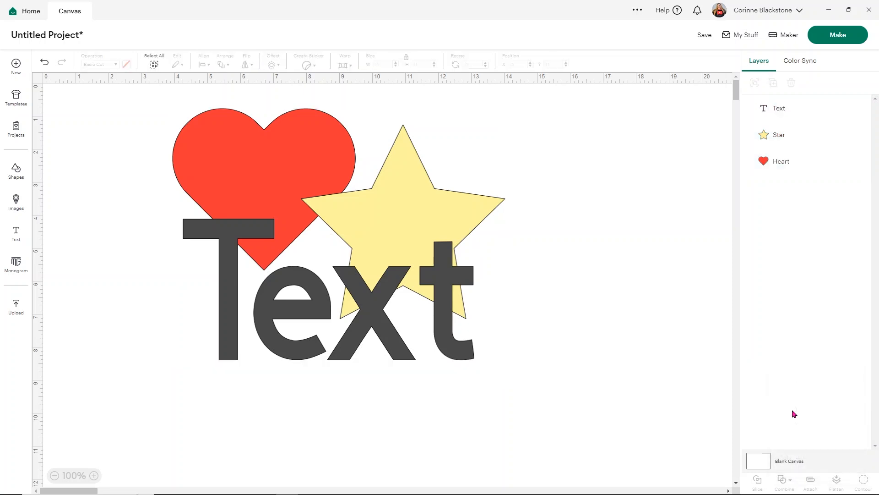
pyautogui.click(784, 484)
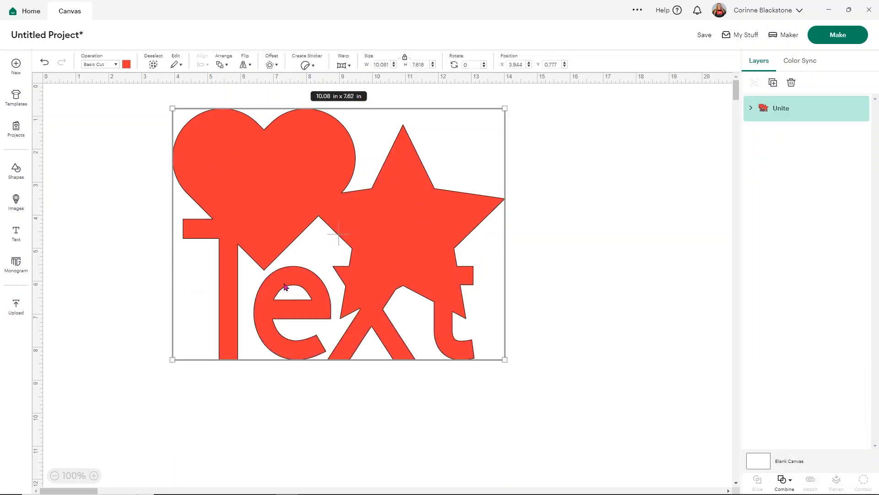
pyautogui.moveTo(393, 244)
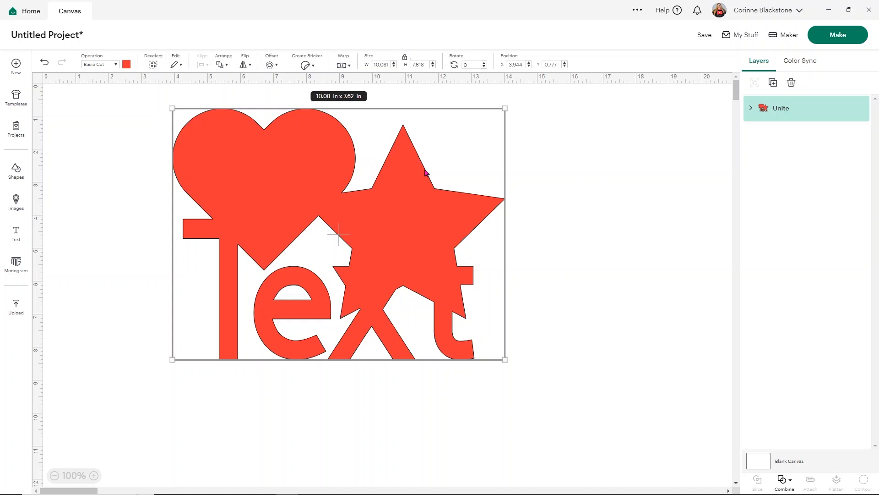
pyautogui.moveTo(760, 108)
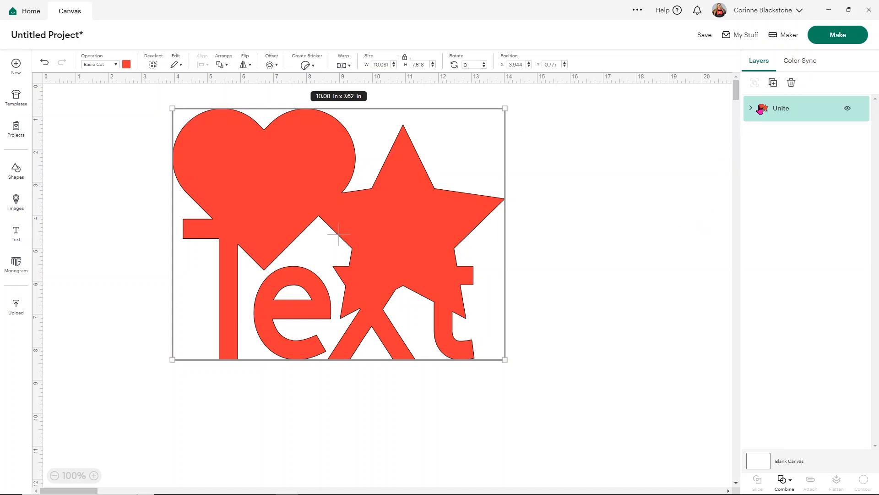
# Resize the Text sub-layer inside the Unite group, then undo Unite to separate layers
pyautogui.click(751, 108)
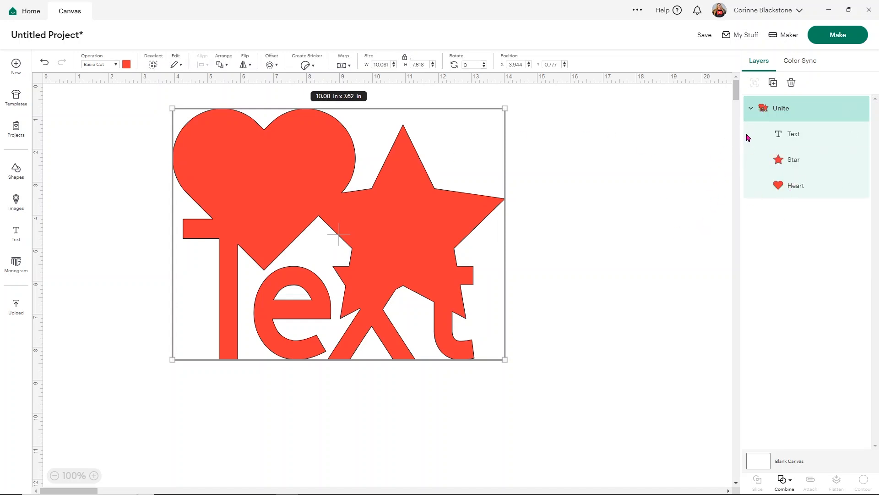
pyautogui.click(794, 133)
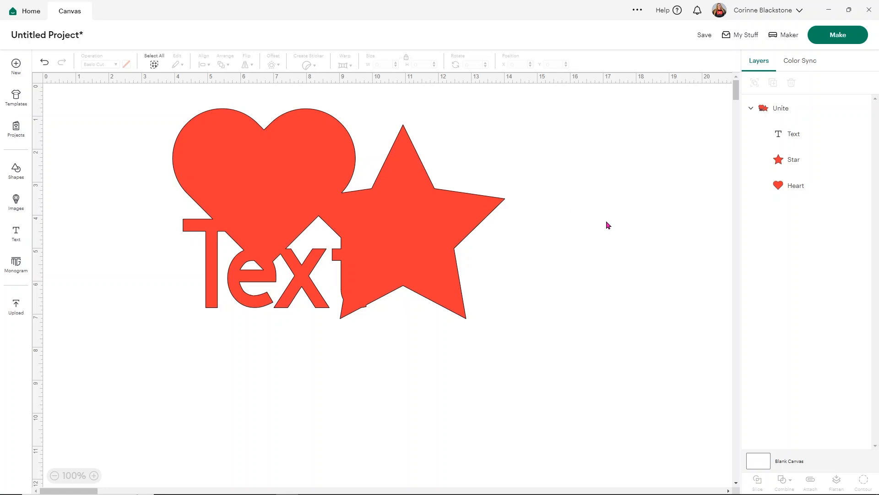
pyautogui.click(780, 108)
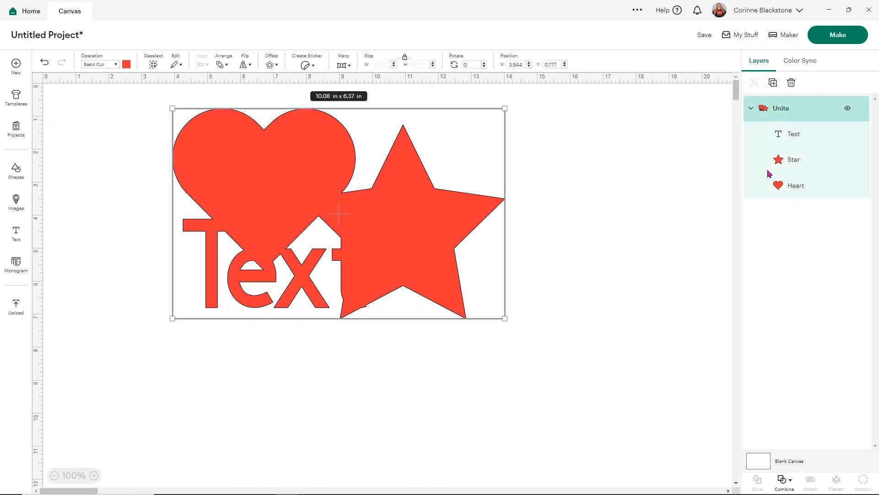
pyautogui.click(784, 482)
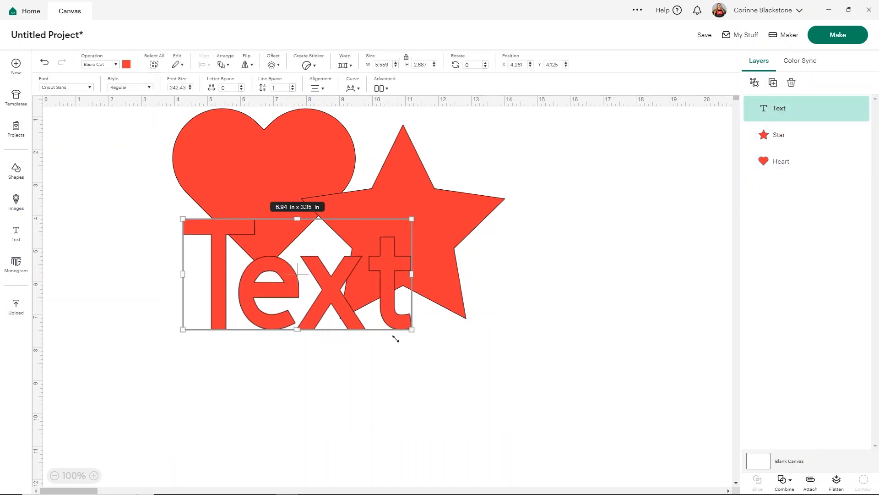
# Colour the word 'Text' navy blue and the star yellow, keeping the heart red
pyautogui.click(127, 64)
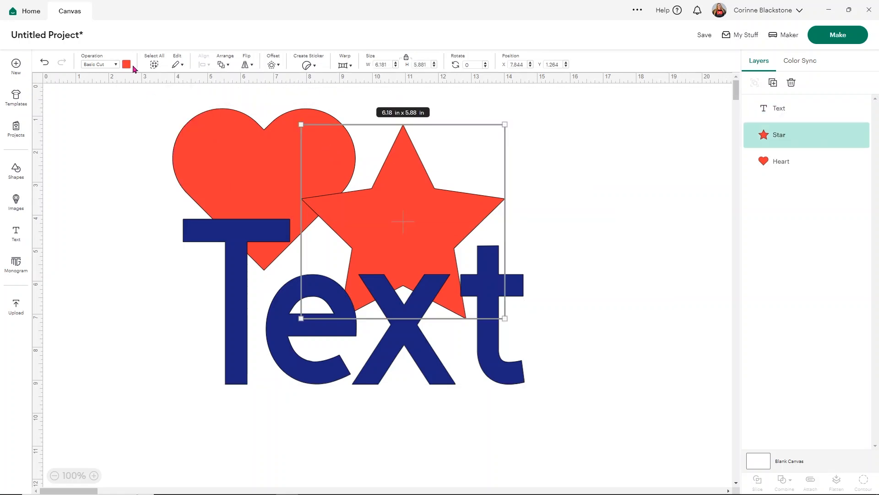
pyautogui.click(126, 63)
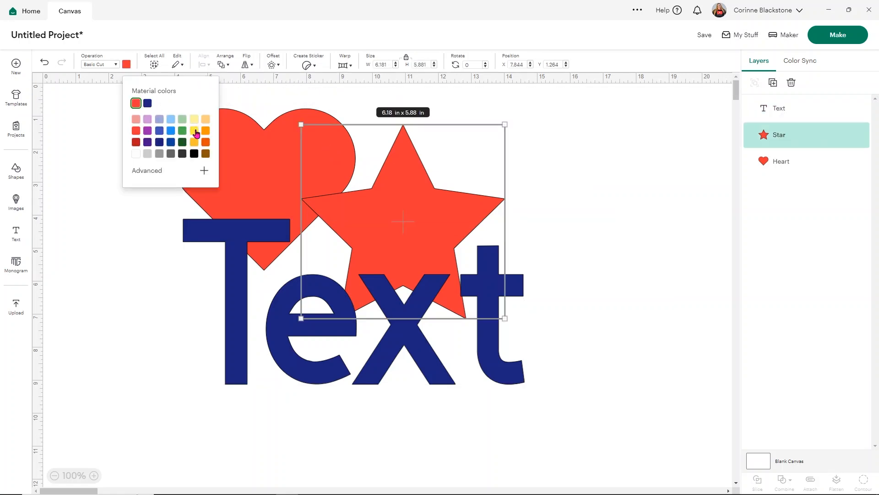
pyautogui.click(194, 129)
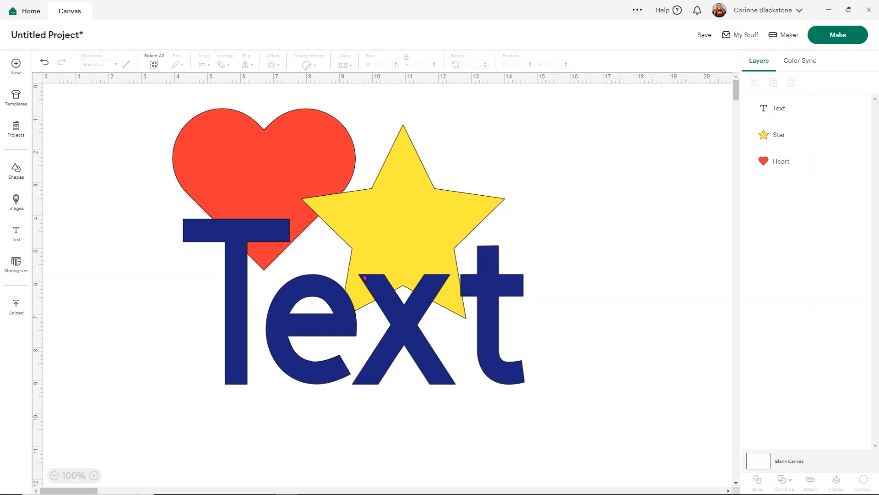
pyautogui.moveTo(451, 276)
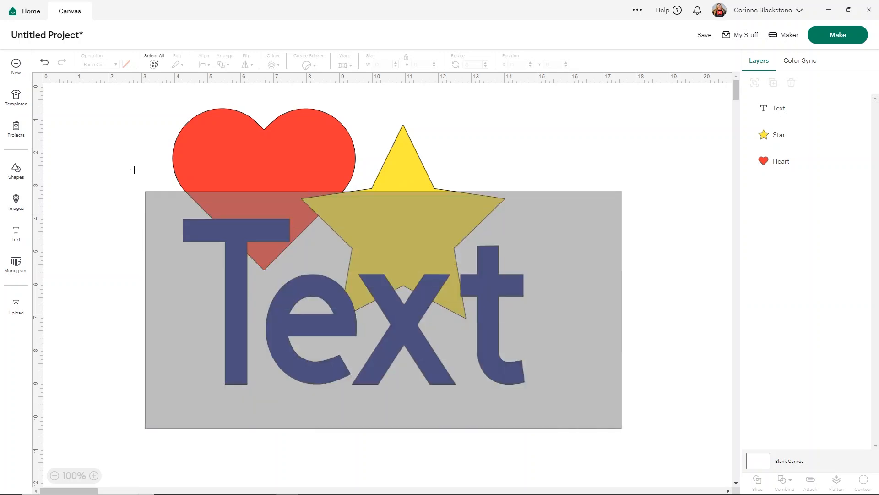
# Try welding heart, star and 'Text' into one outline, undo it and reselect all three
pyautogui.click(153, 59)
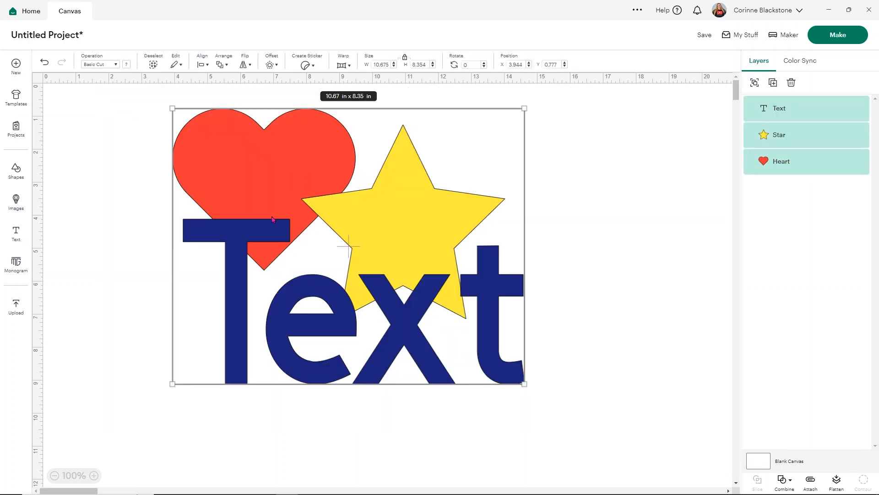
pyautogui.click(783, 483)
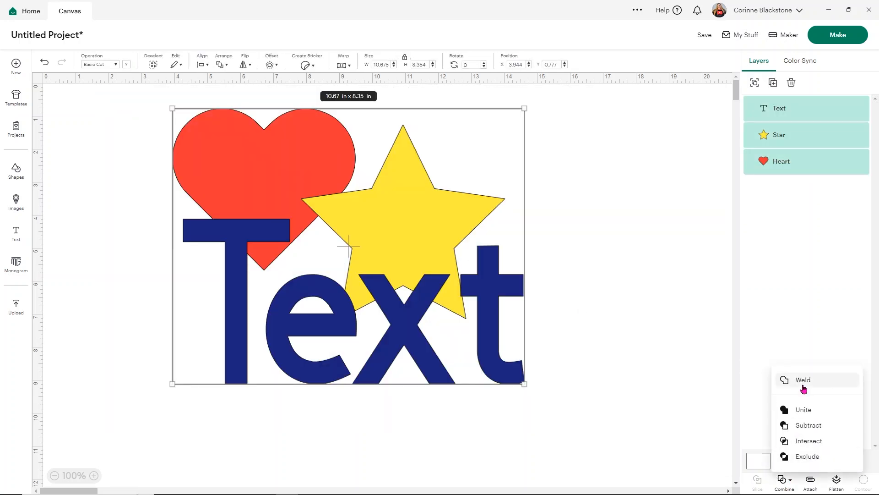
pyautogui.click(803, 380)
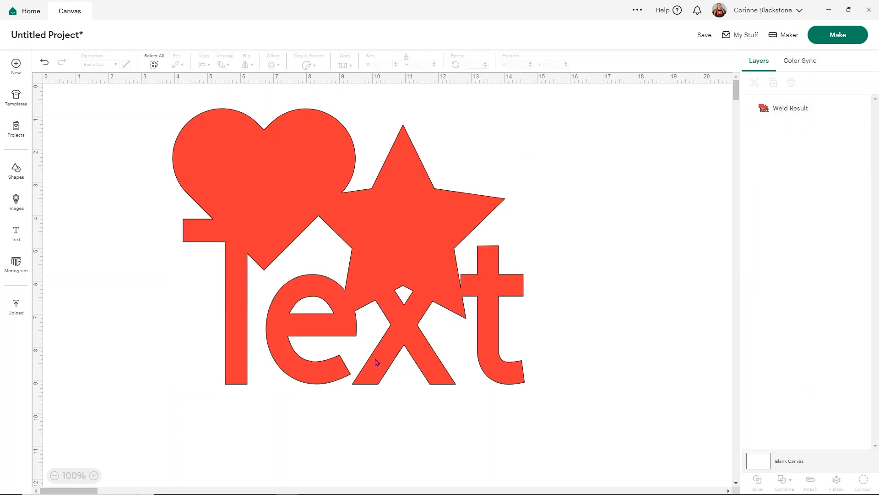
pyautogui.moveTo(441, 294)
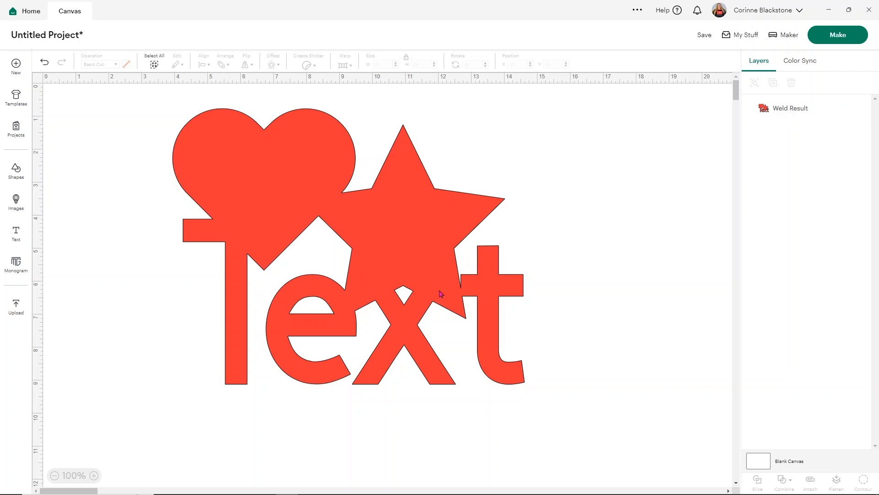
pyautogui.moveTo(46, 73)
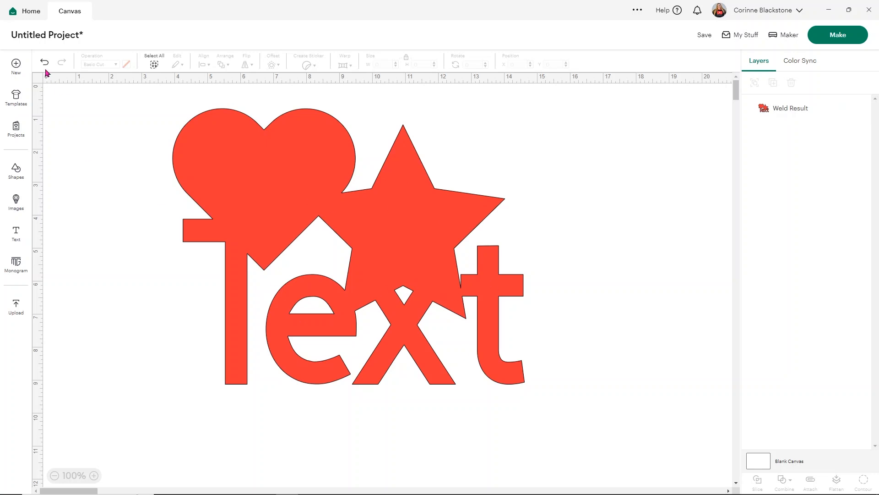
pyautogui.click(44, 61)
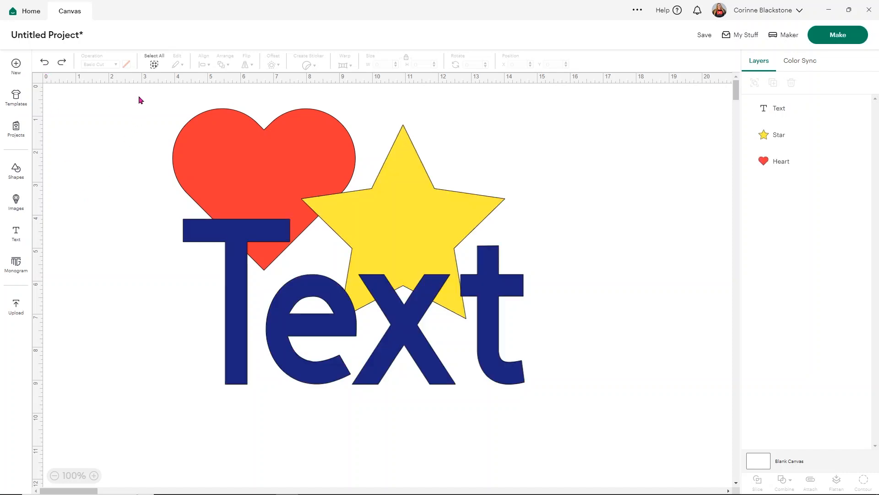
pyautogui.click(154, 56)
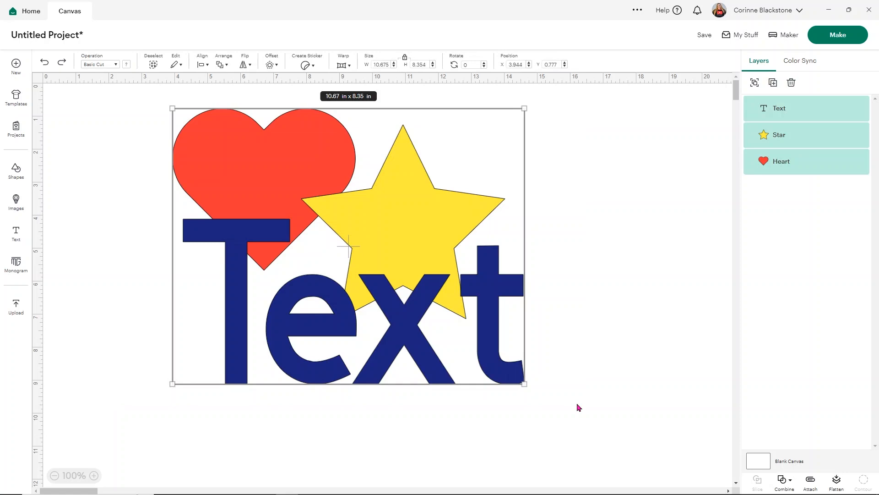
# Attach the selected heart, star and Text into one red Attach group
pyautogui.click(810, 484)
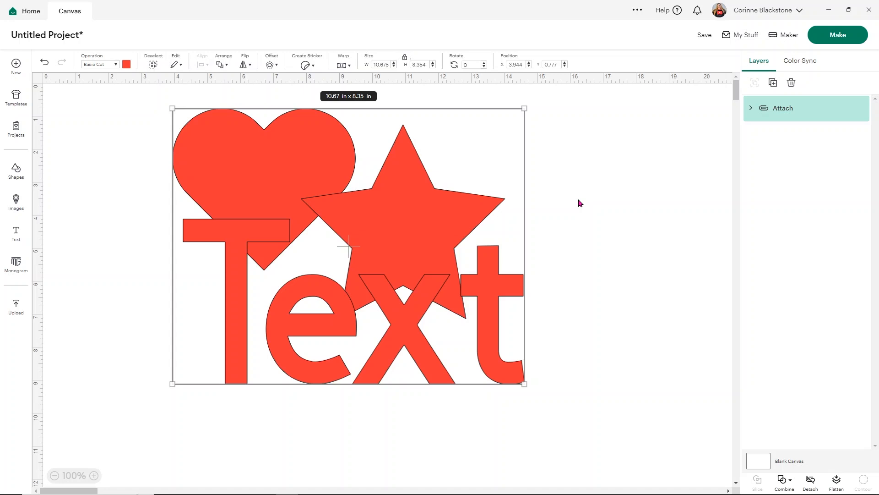
pyautogui.moveTo(388, 302)
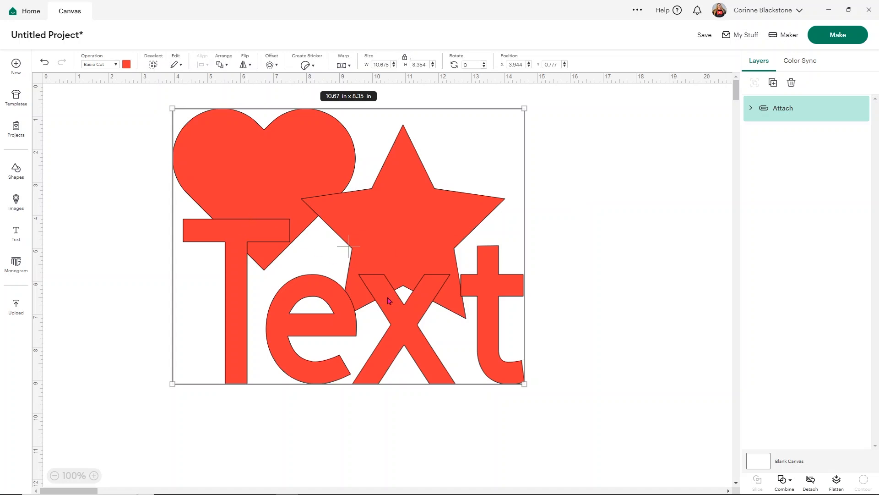
pyautogui.moveTo(362, 283)
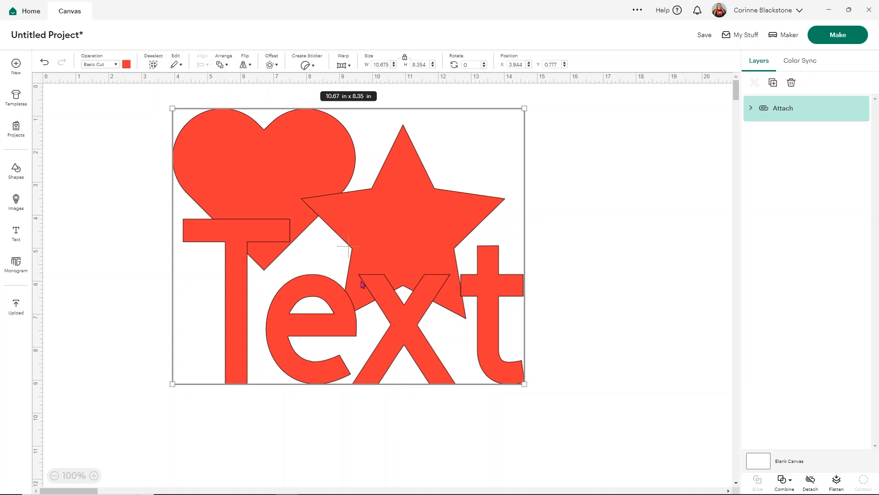
pyautogui.moveTo(395, 291)
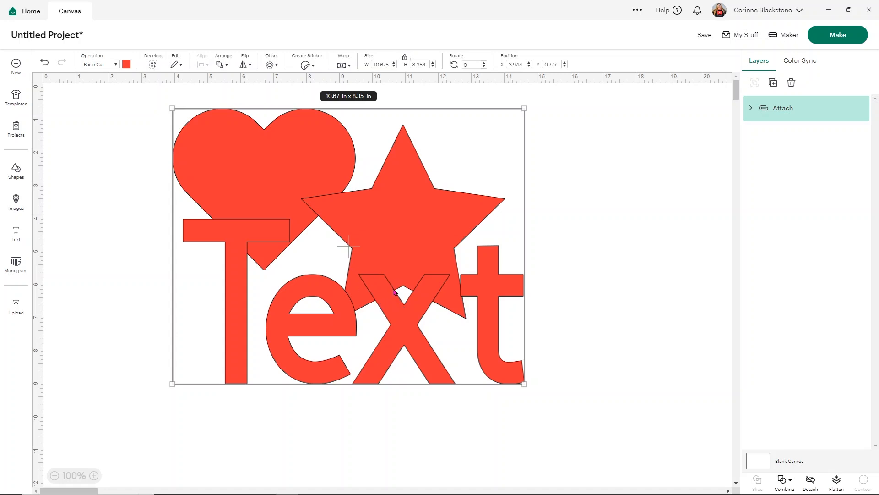
pyautogui.moveTo(358, 283)
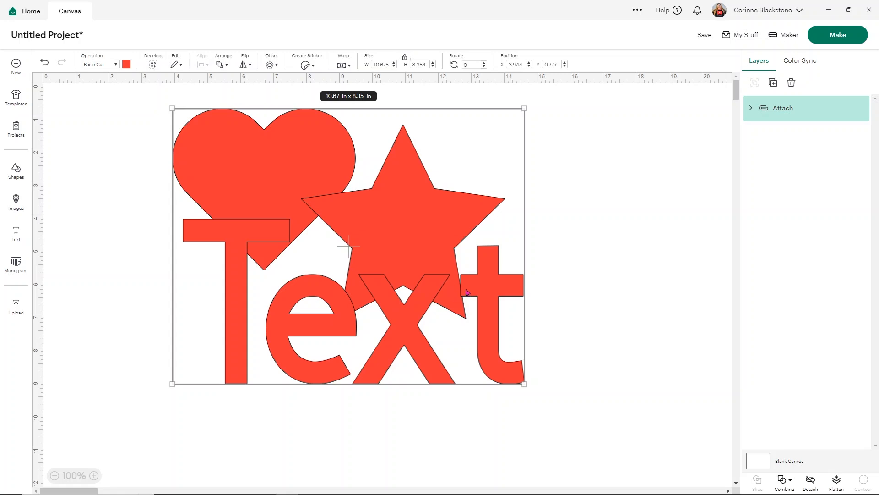
pyautogui.moveTo(354, 304)
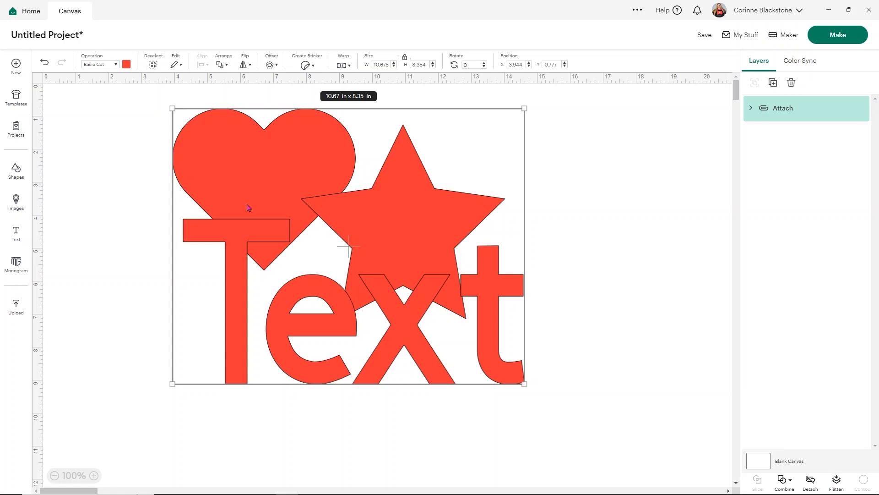
pyautogui.moveTo(194, 214)
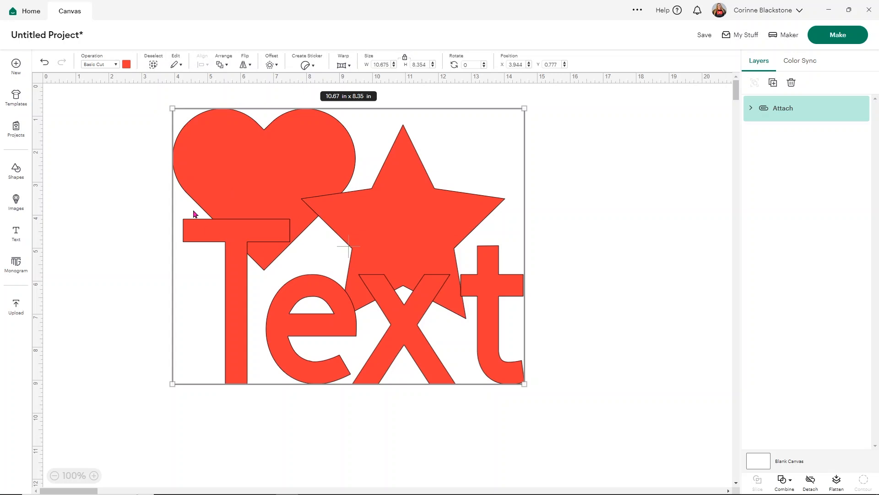
pyautogui.moveTo(297, 200)
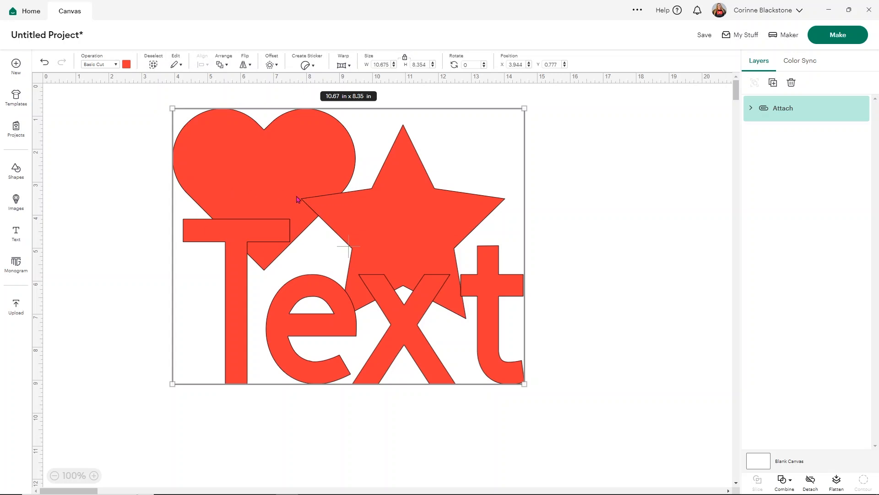
pyautogui.moveTo(292, 222)
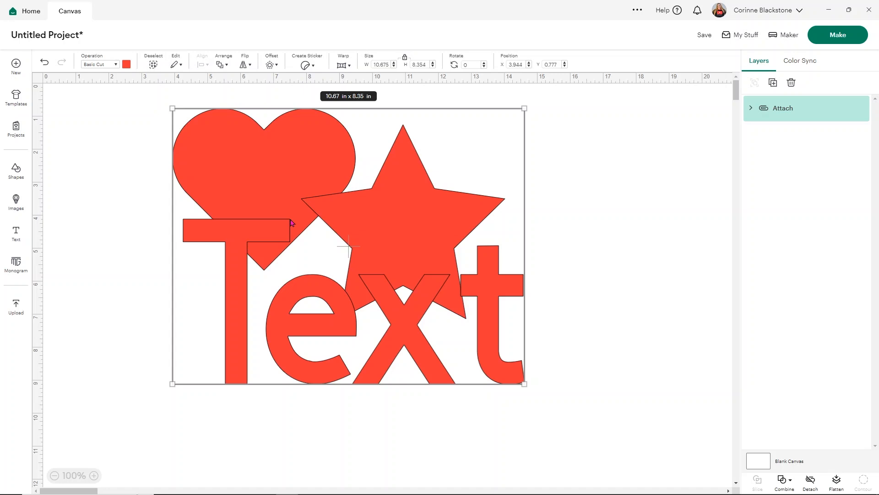
pyautogui.moveTo(442, 209)
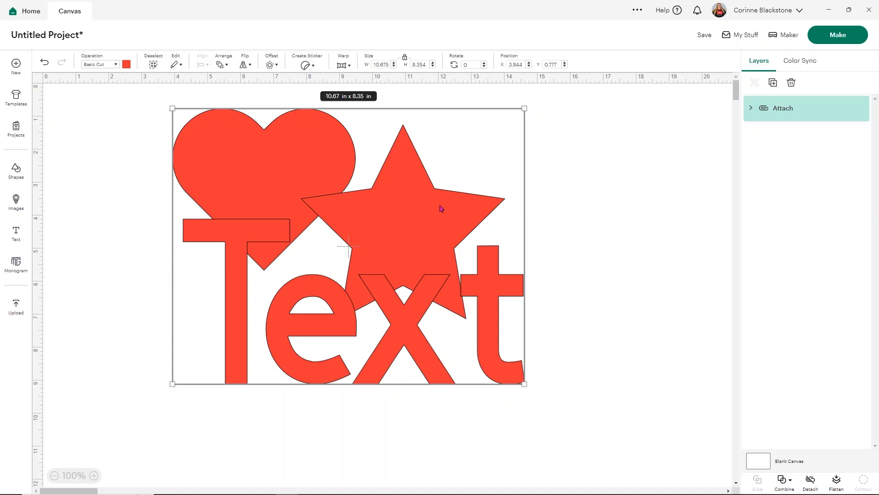
pyautogui.moveTo(503, 205)
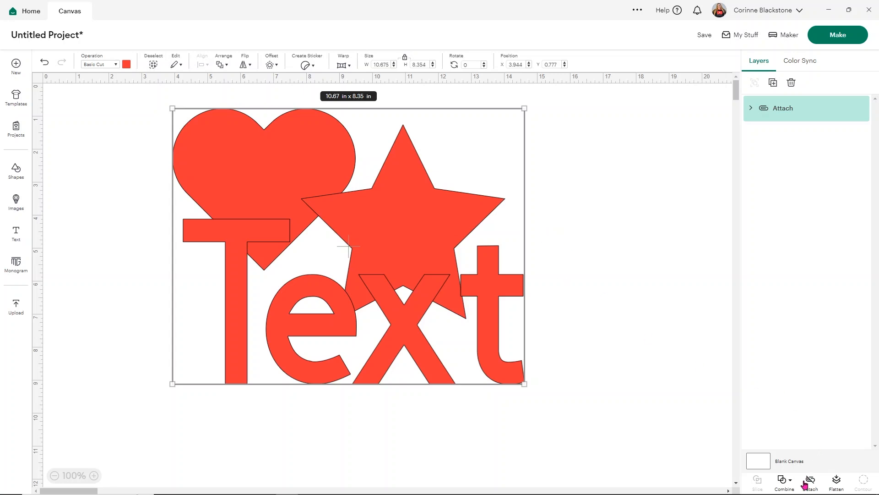
# Detach the group, then add grey basic shapes from the Shapes library and drag them over the red design
pyautogui.click(809, 483)
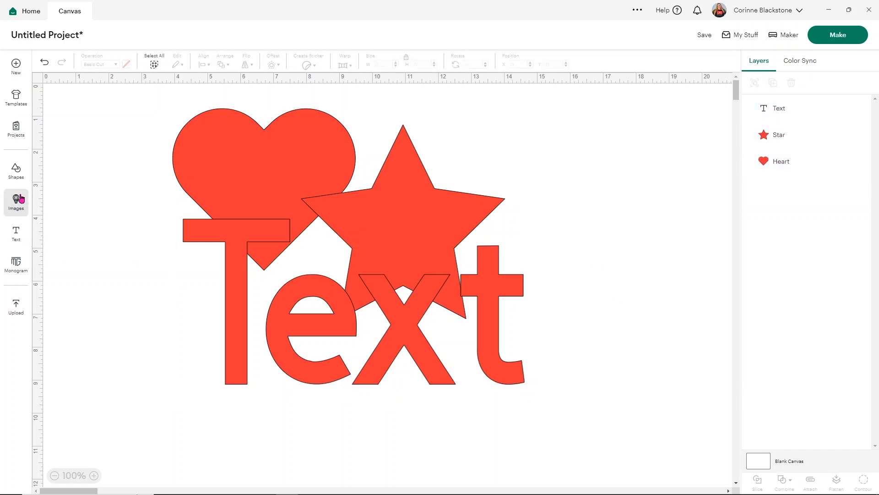
pyautogui.click(16, 172)
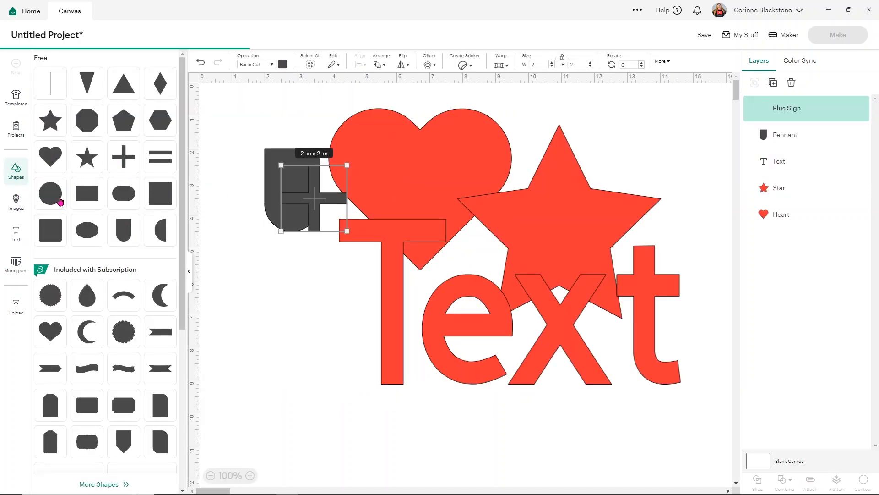
pyautogui.click(49, 193)
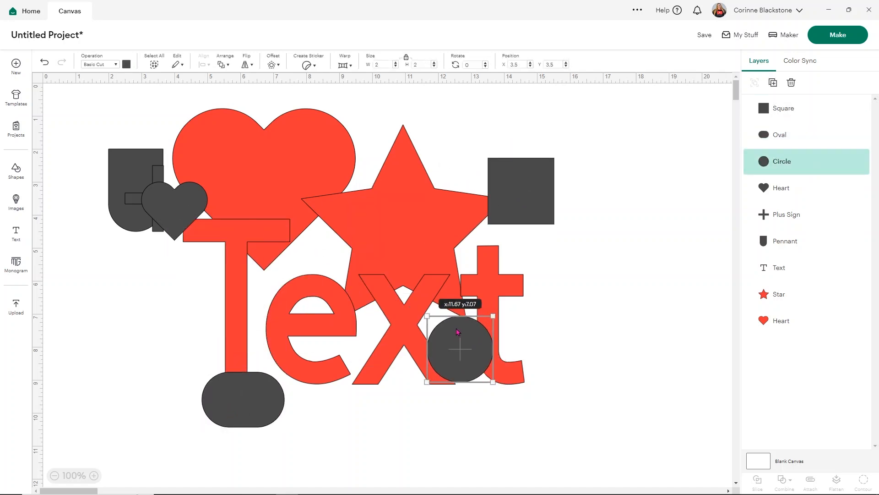
pyautogui.moveTo(174, 202); pyautogui.dragTo(201, 118)
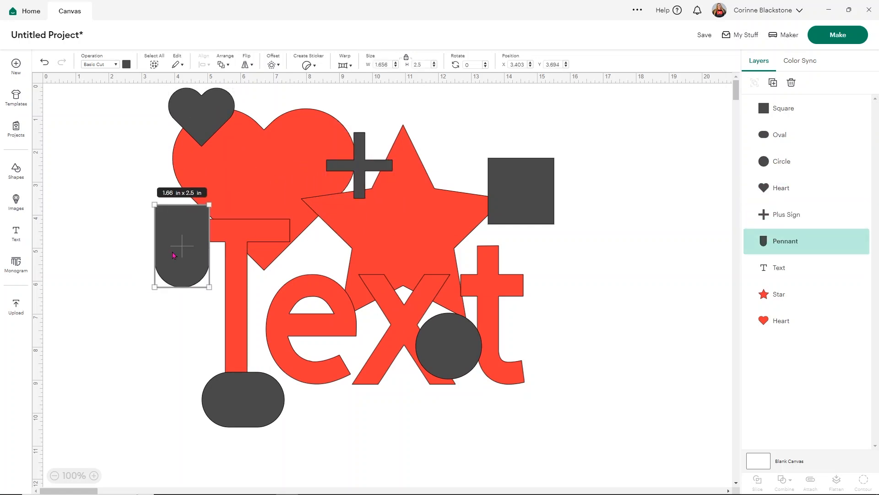
pyautogui.moveTo(667, 222)
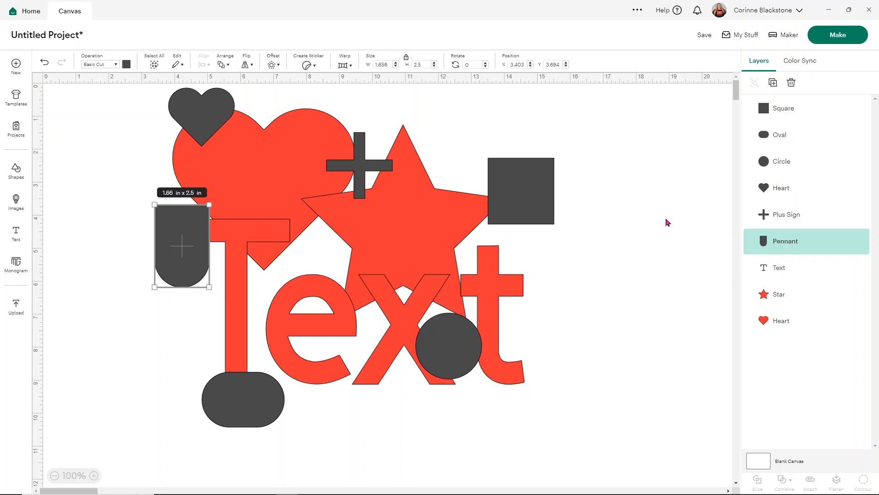
pyautogui.click(667, 222)
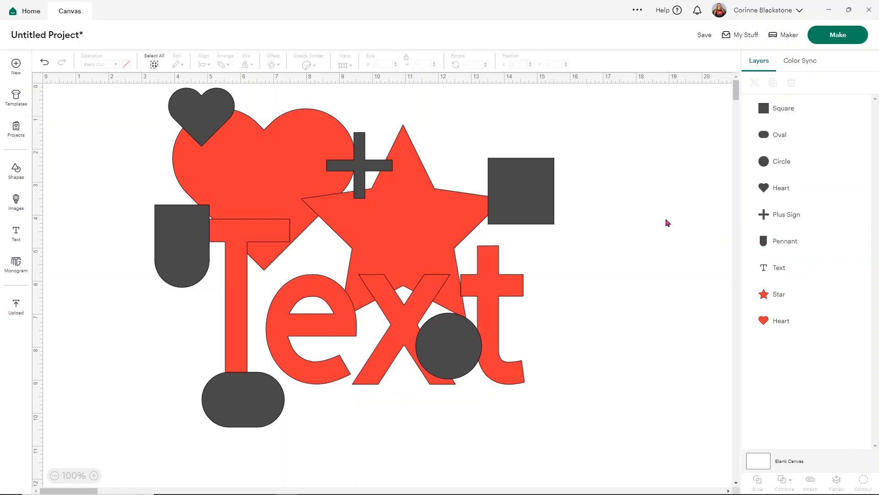
pyautogui.moveTo(599, 430)
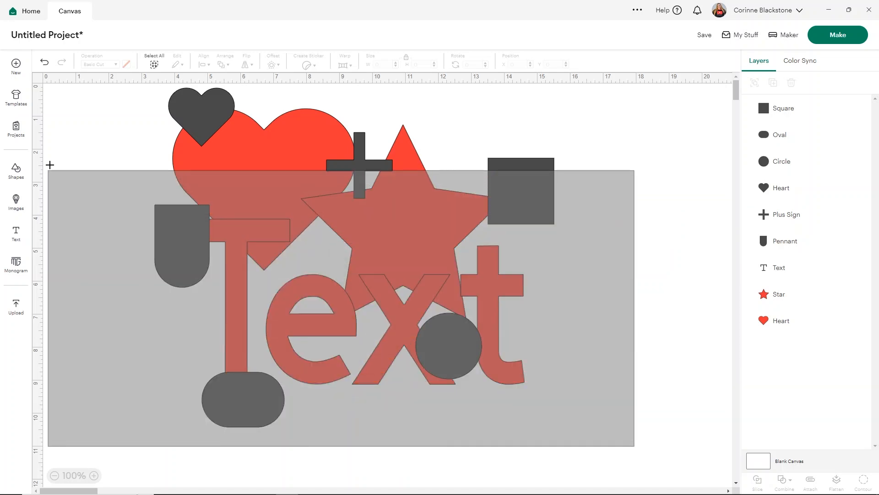
# Select every shape and combine them with Unite into a single red layer
pyautogui.click(154, 58)
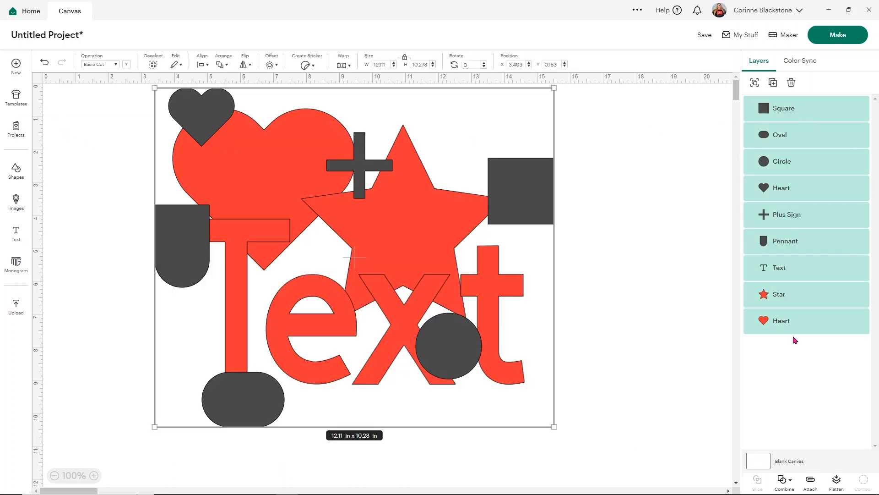
pyautogui.click(783, 483)
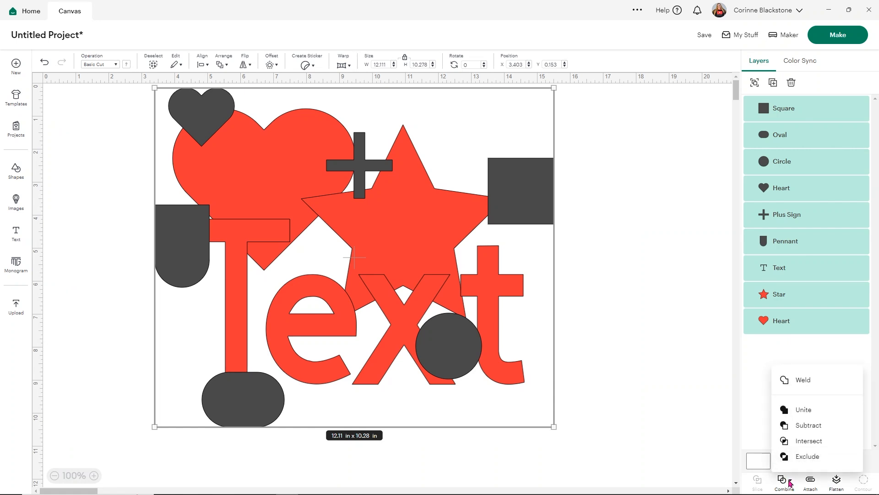
pyautogui.moveTo(803, 379)
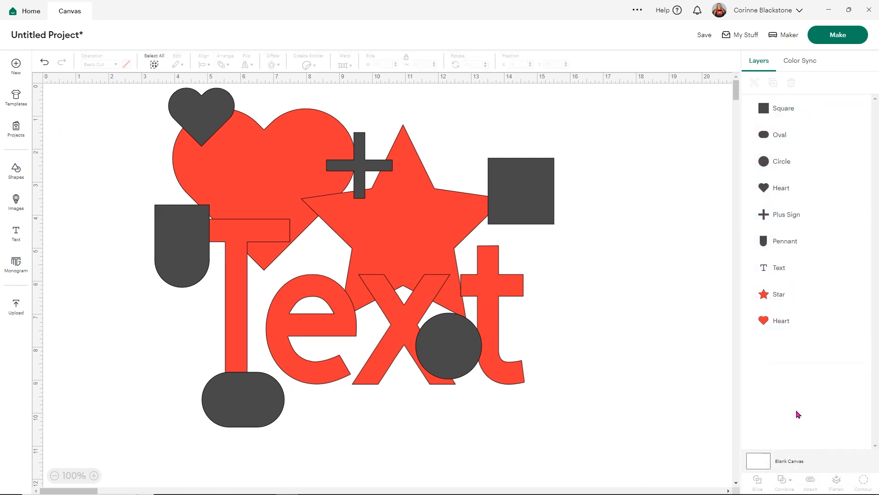
pyautogui.click(783, 481)
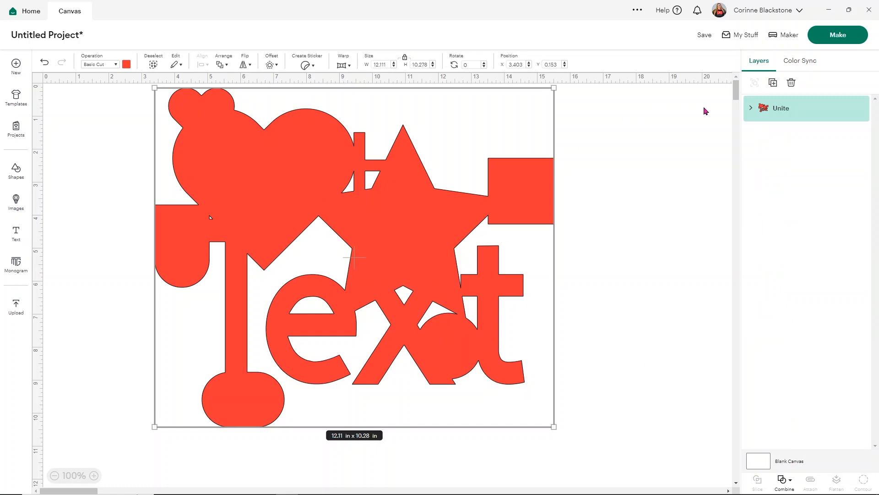
# Undo the Unite on the expanded layer, then Weld all shapes into one 'Weld test' layer
pyautogui.click(750, 108)
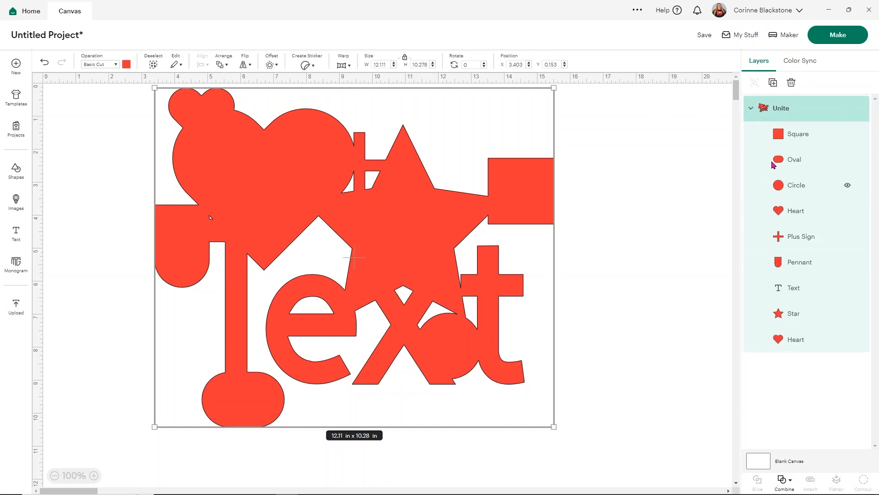
pyautogui.moveTo(788, 336)
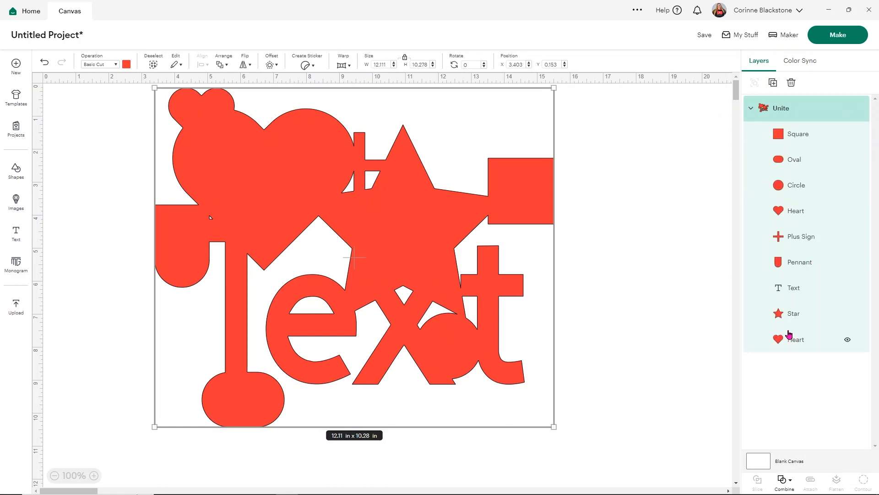
pyautogui.click(784, 481)
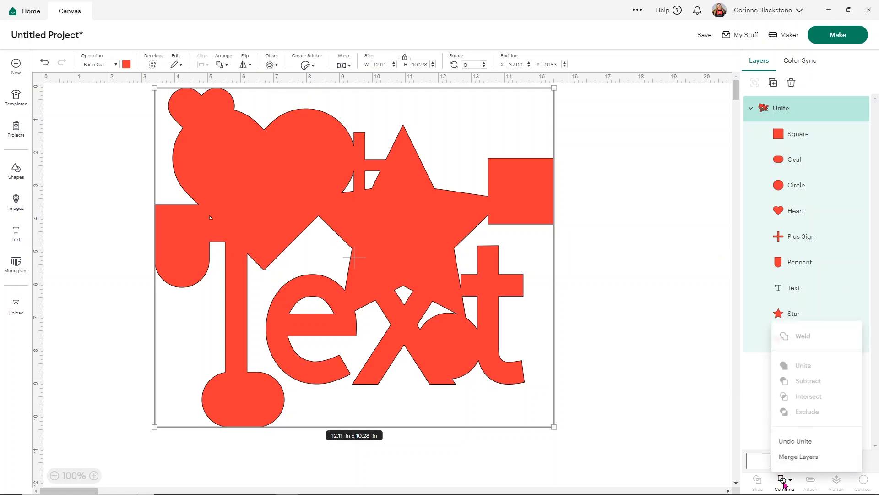
pyautogui.click(794, 440)
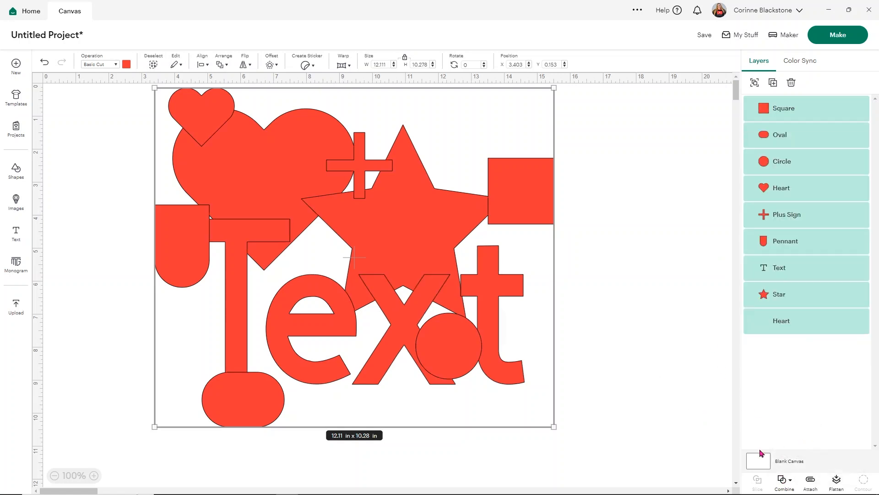
pyautogui.click(784, 481)
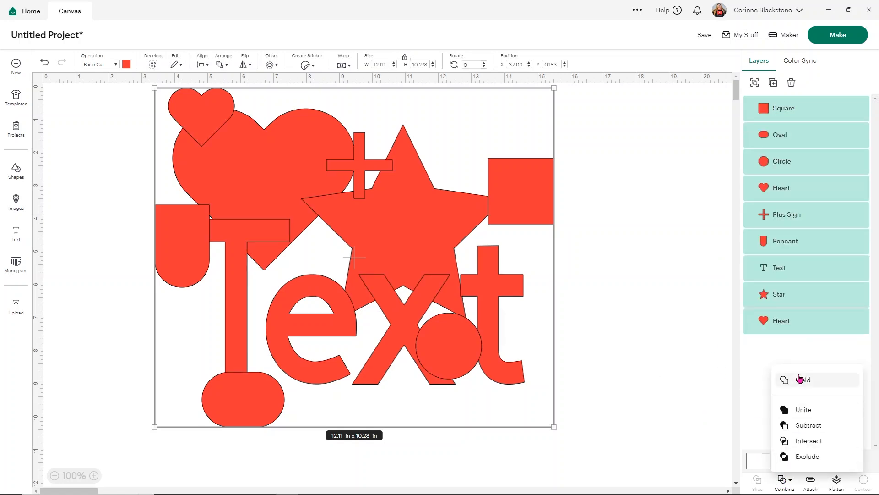
pyautogui.click(803, 379)
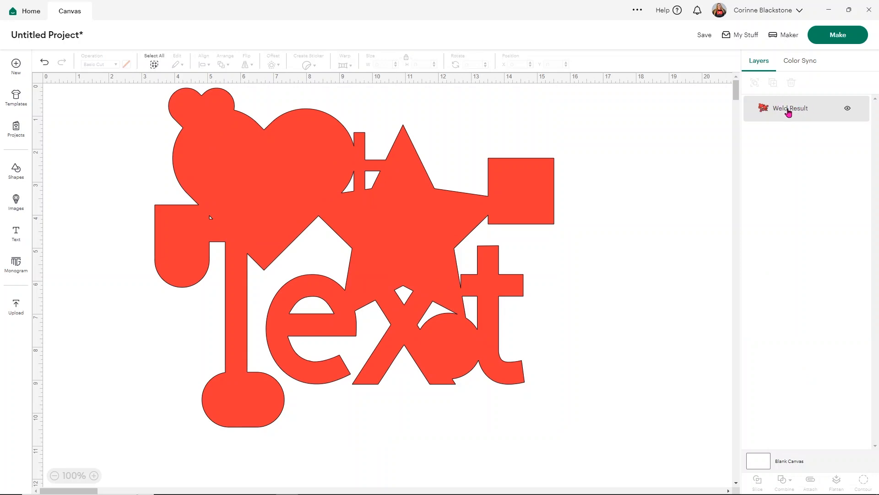
pyautogui.moveTo(803, 112)
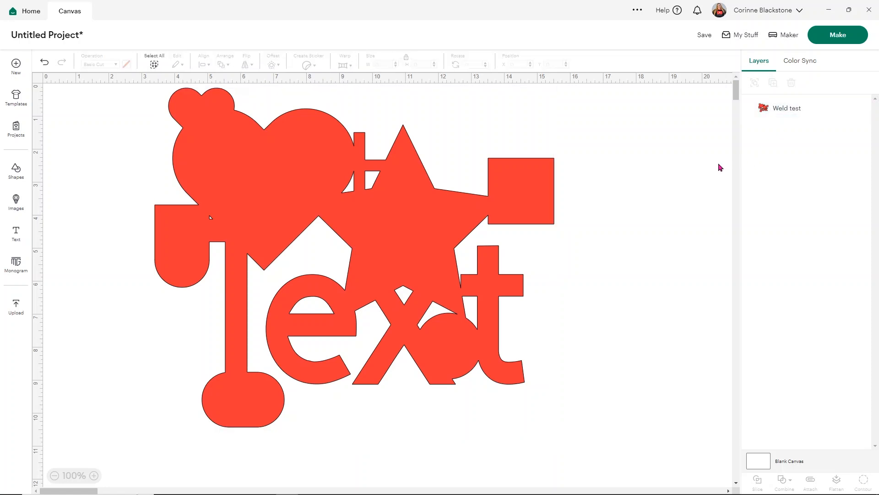
pyautogui.moveTo(437, 298)
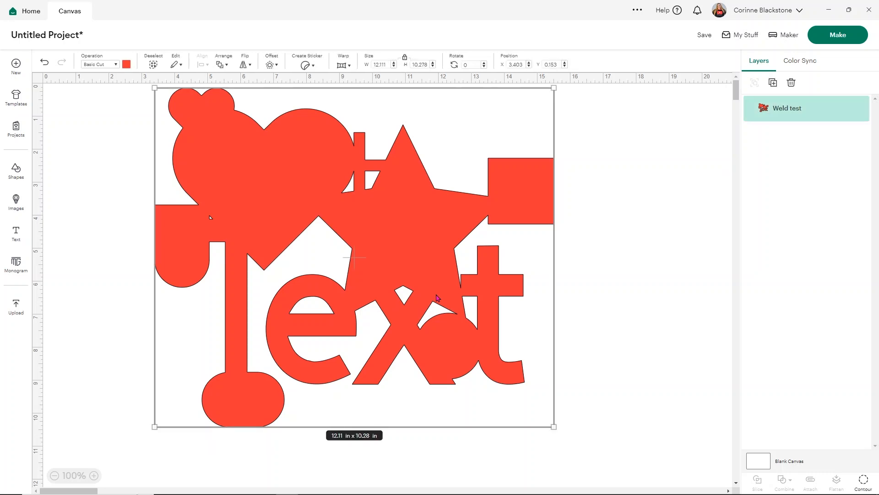
pyautogui.moveTo(510, 223)
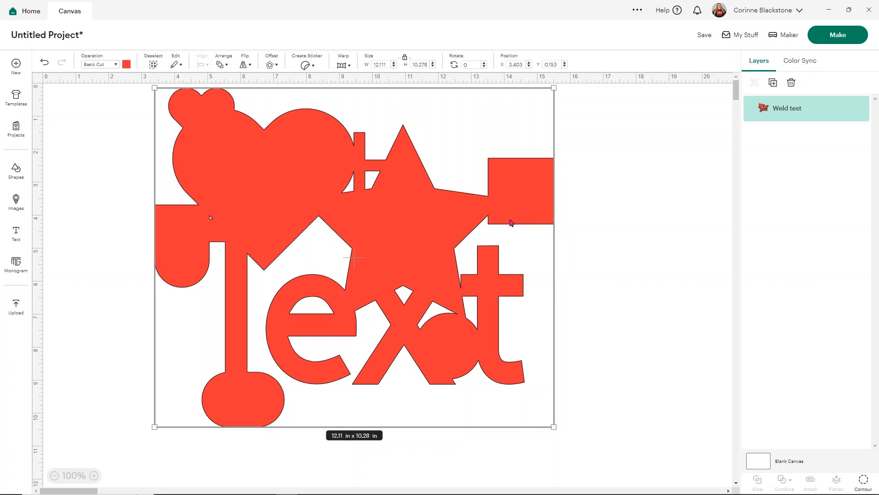
pyautogui.moveTo(555, 201)
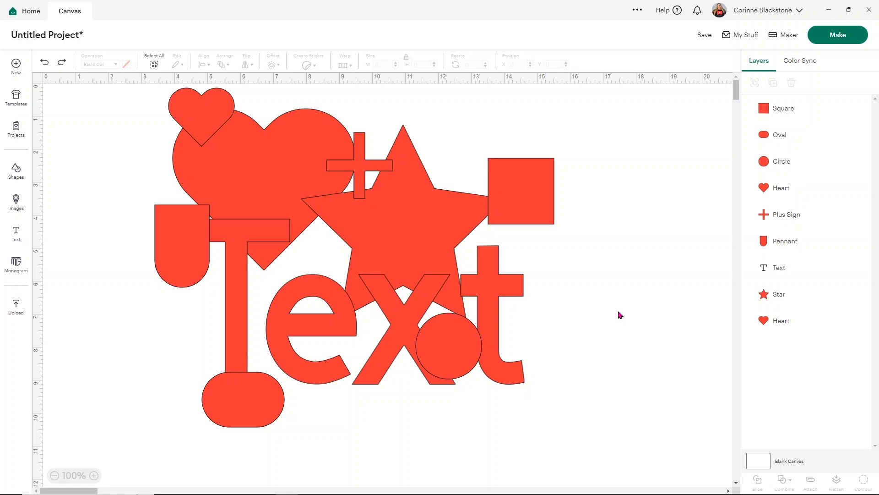
pyautogui.moveTo(420, 379)
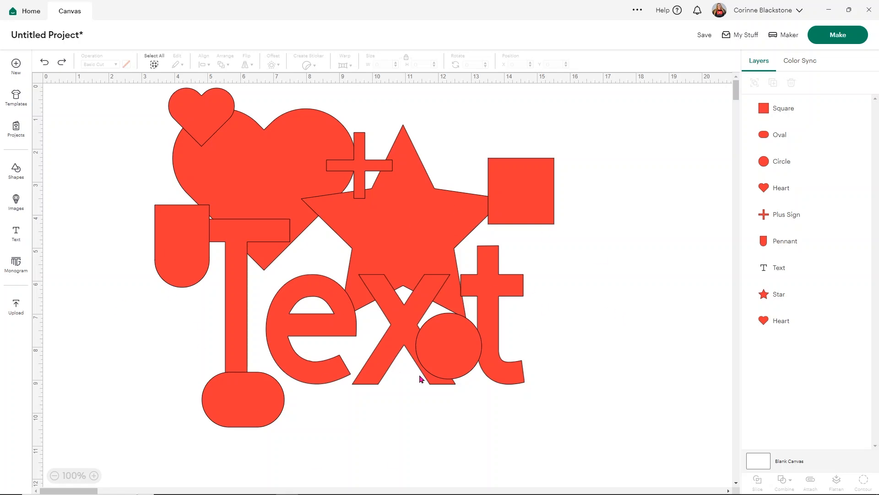
pyautogui.moveTo(454, 338)
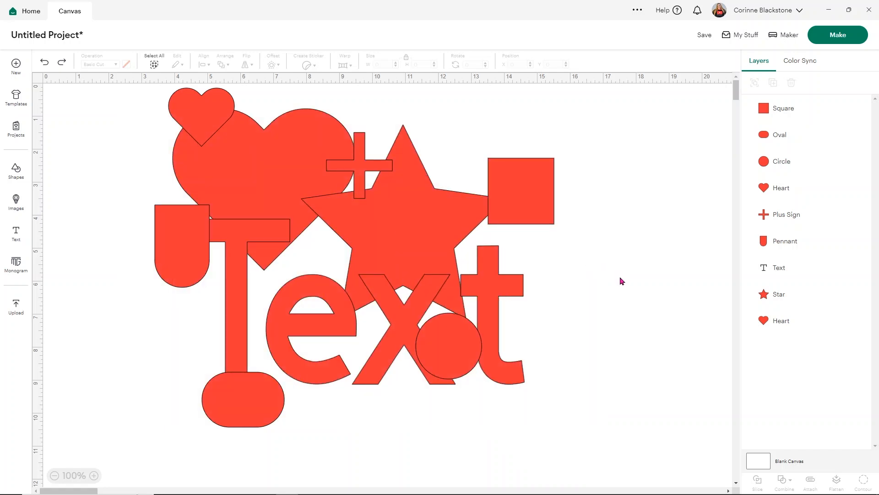
# Select all nine separate shape layers on the canvas after the weld is undone
pyautogui.click(154, 59)
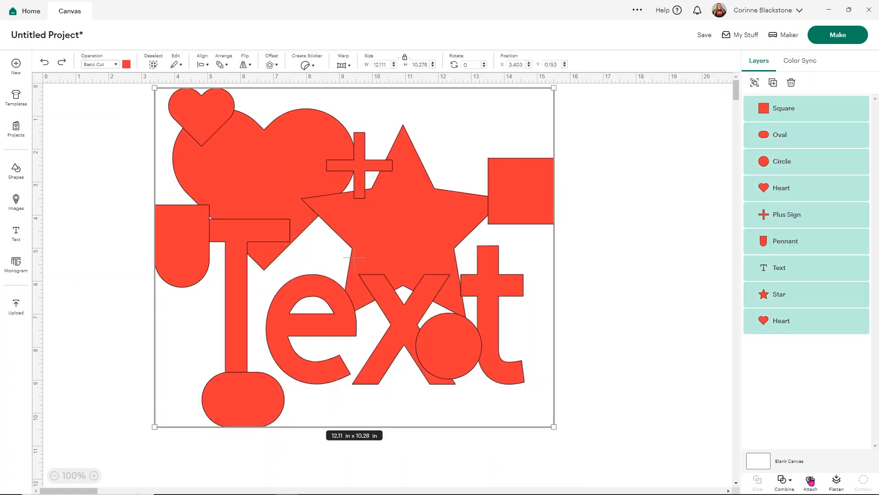
# Attach all nine shapes as one group and return from the mat preview to the canvas
pyautogui.click(810, 481)
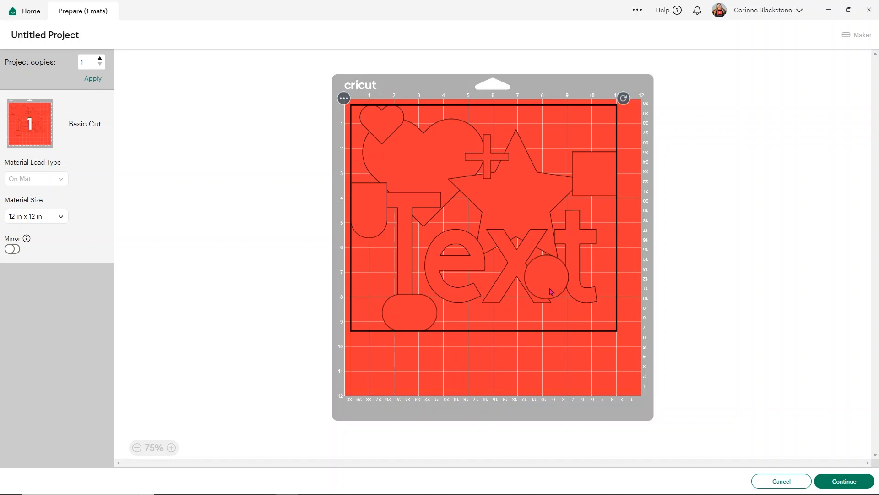
pyautogui.moveTo(380, 314)
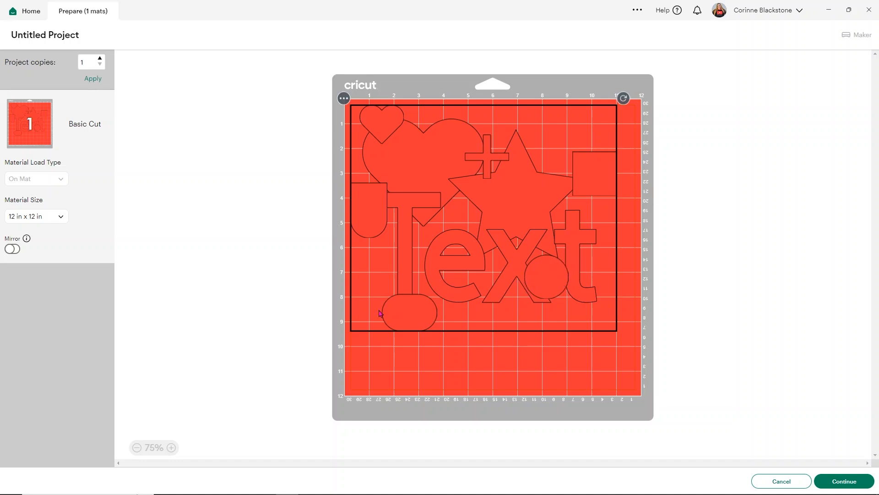
pyautogui.moveTo(552, 230)
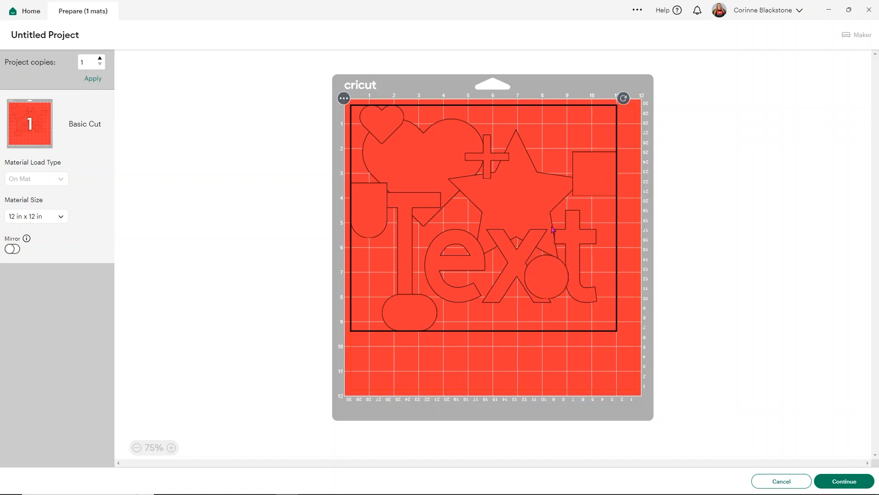
pyautogui.click(69, 11)
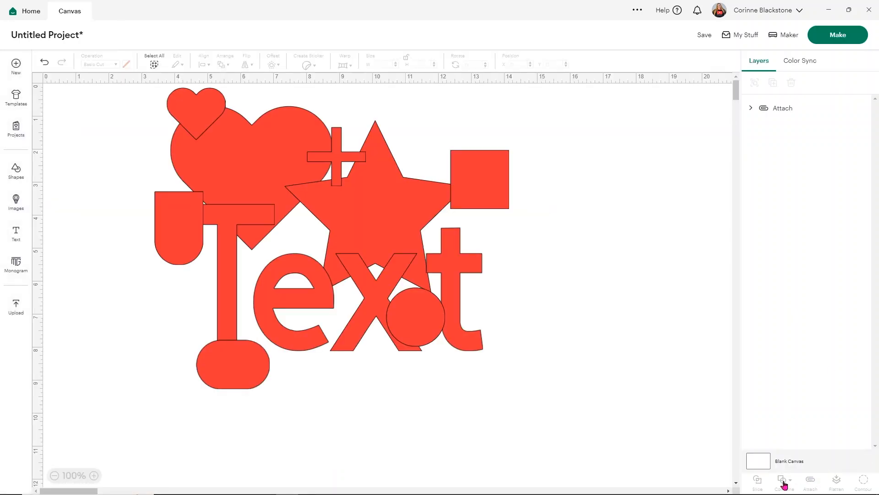
# Detach the group, preview the nine shapes spread across two mats, then cancel back to the canvas
pyautogui.click(154, 56)
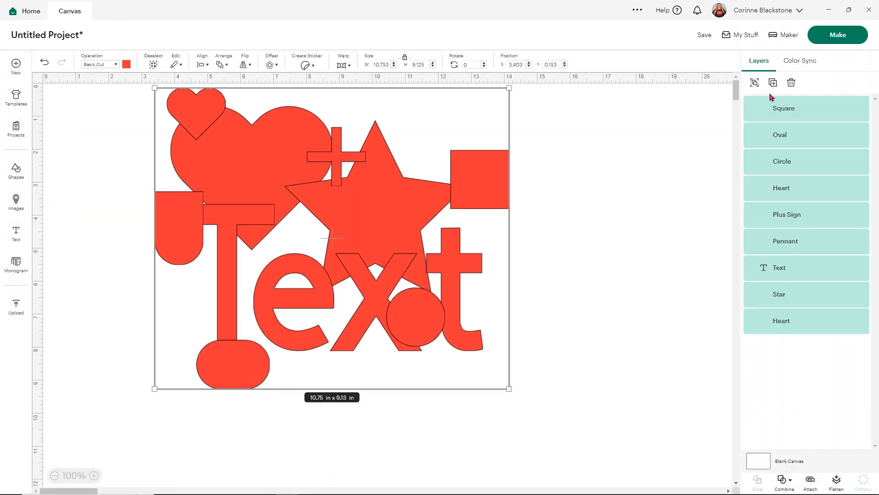
pyautogui.click(837, 35)
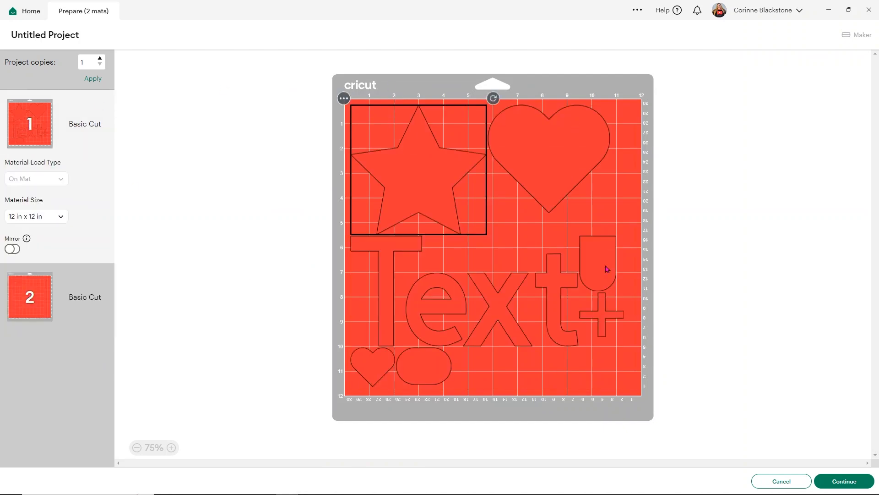
pyautogui.click(780, 480)
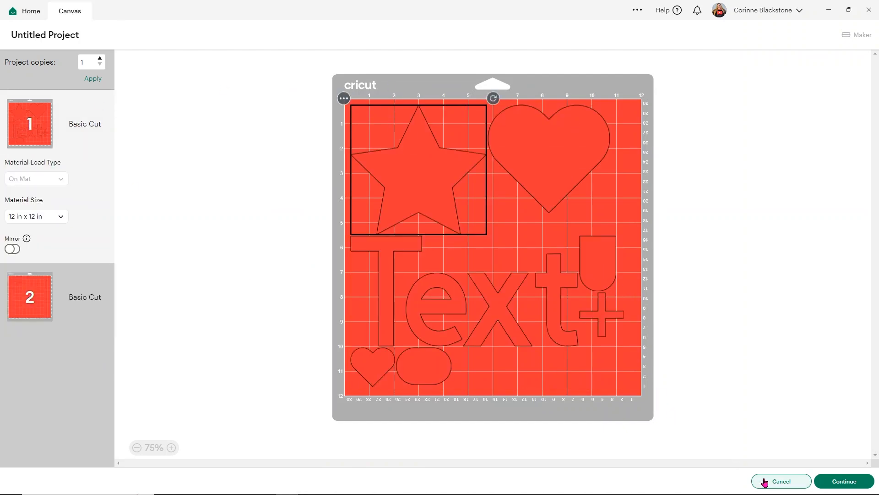
pyautogui.click(780, 481)
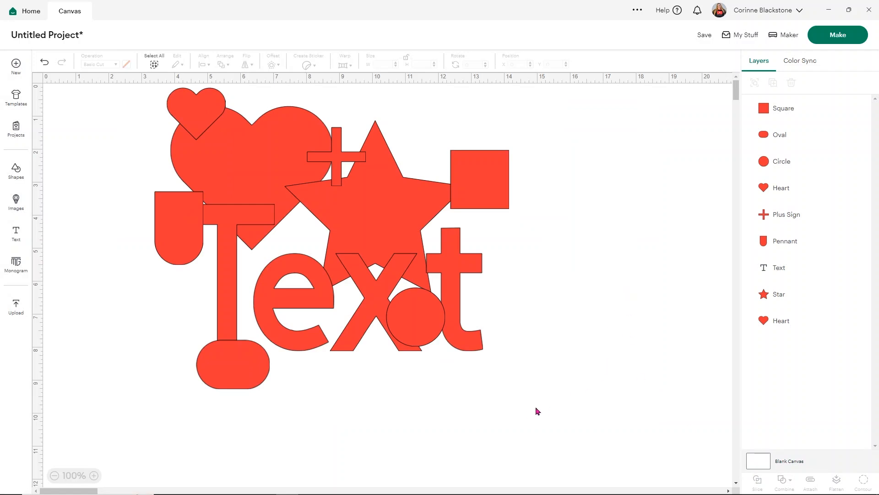
# Unite all nine shapes into one layer and preview it with Make as one piece on the mat
pyautogui.click(154, 59)
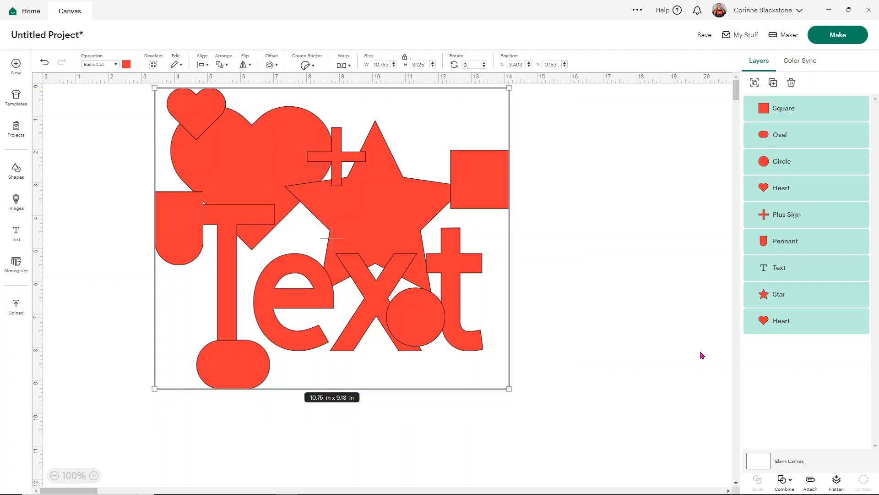
pyautogui.click(783, 481)
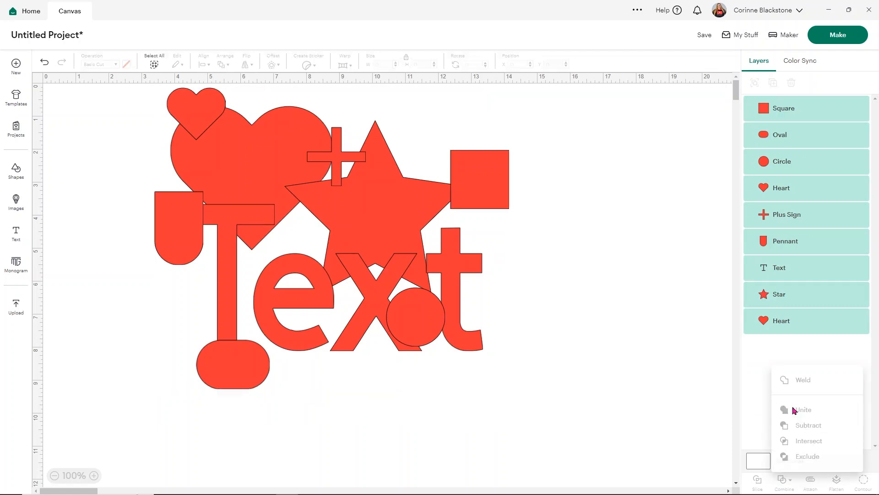
pyautogui.click(804, 409)
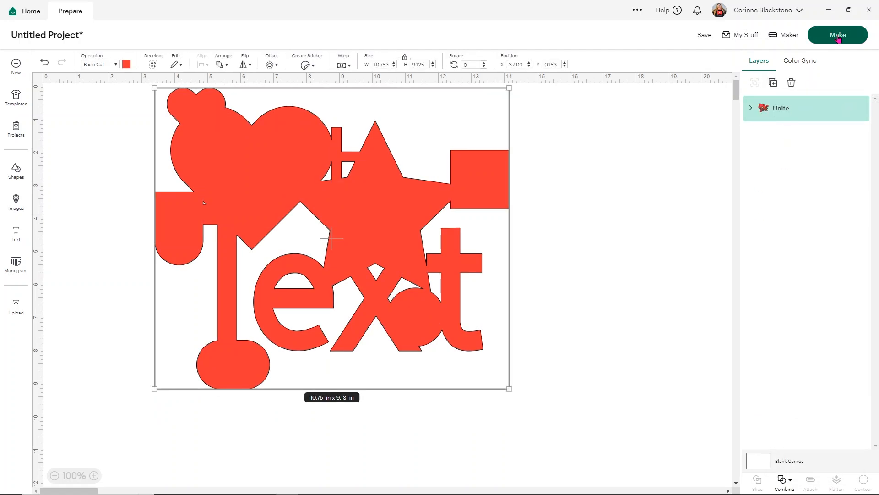
pyautogui.click(838, 35)
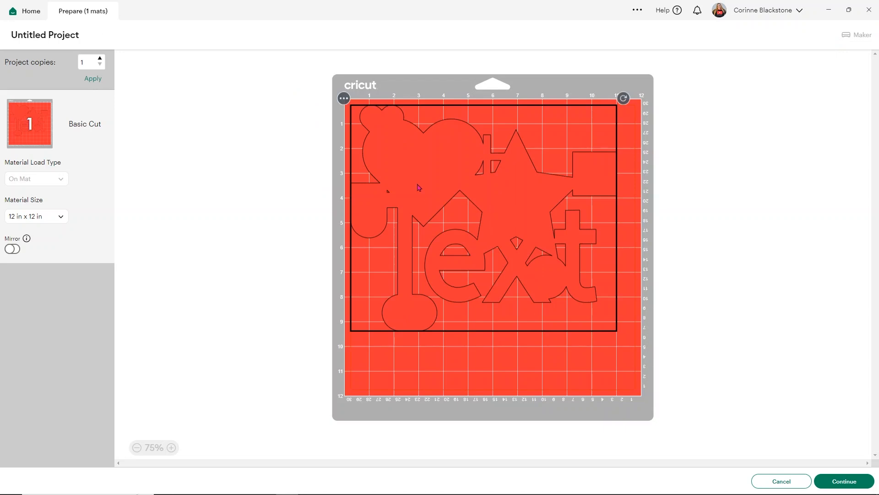
pyautogui.moveTo(553, 234)
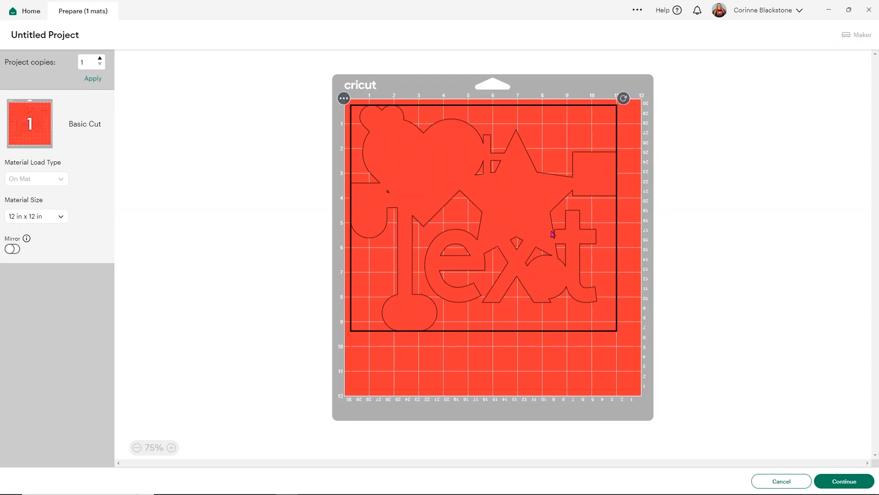
pyautogui.moveTo(380, 184)
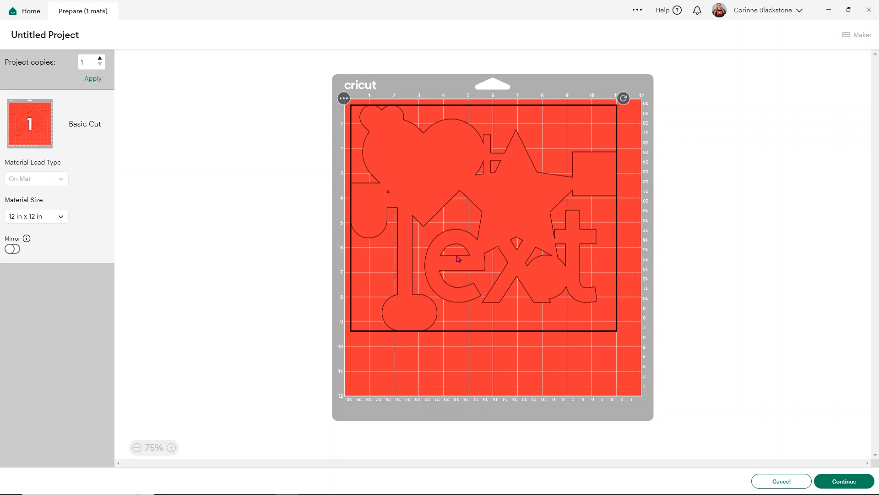
pyautogui.moveTo(478, 168)
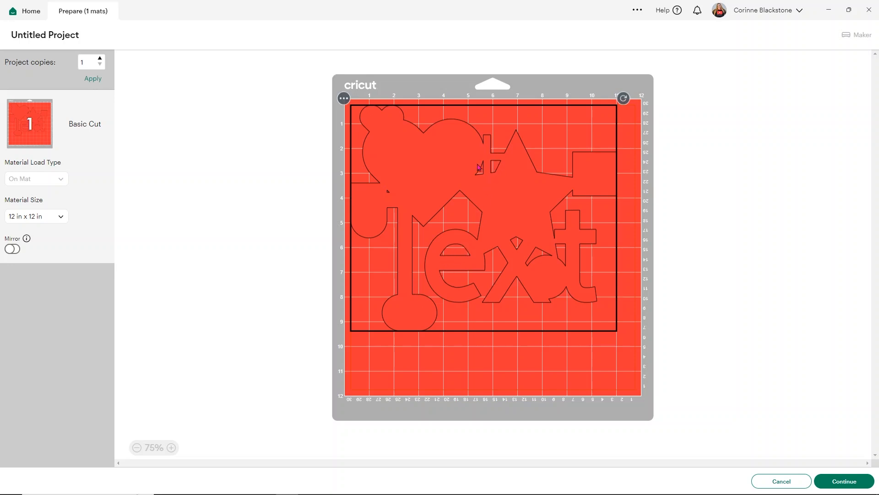
pyautogui.moveTo(533, 246)
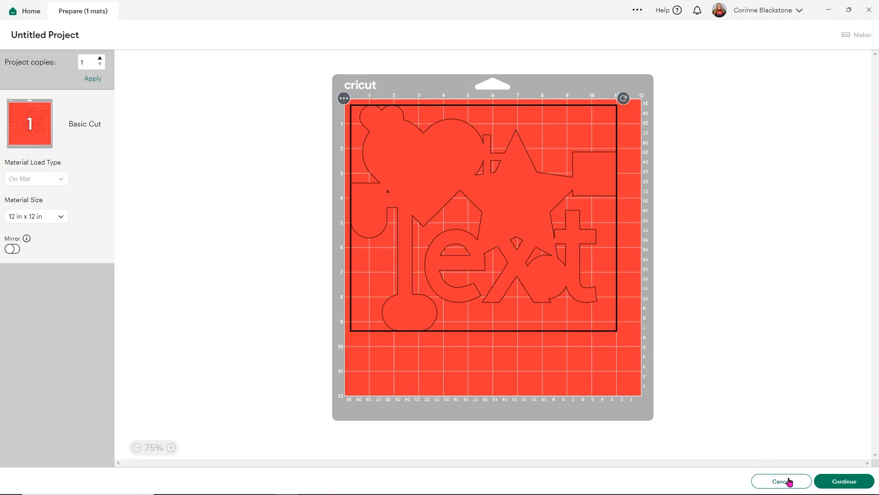
# Cancel the Prepare screen to return to the canvas with the Unite layer
pyautogui.click(780, 481)
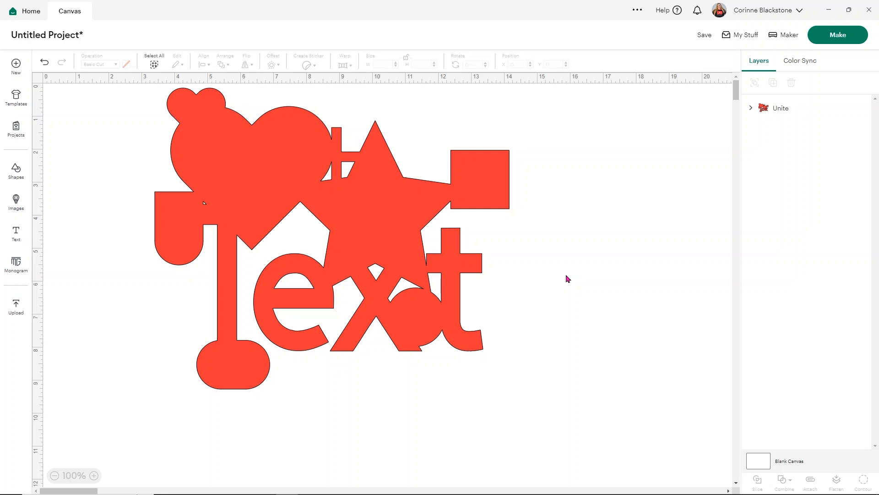
pyautogui.moveTo(696, 135)
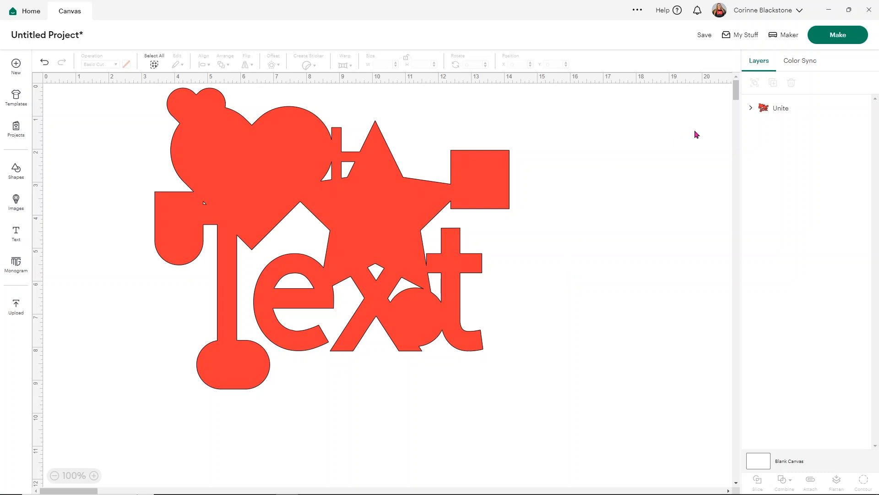
# Expand the Unite layer, enlarge its Circle sub-layer, then select the Text sub-layer
pyautogui.click(750, 108)
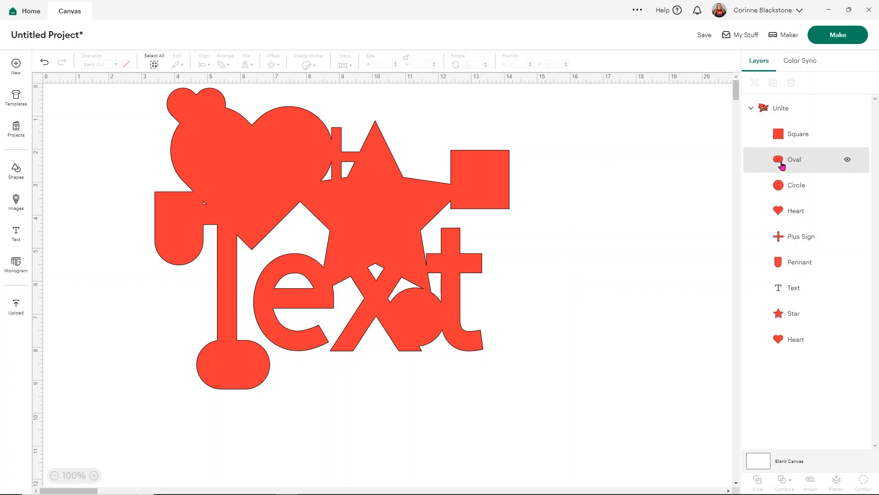
pyautogui.click(795, 185)
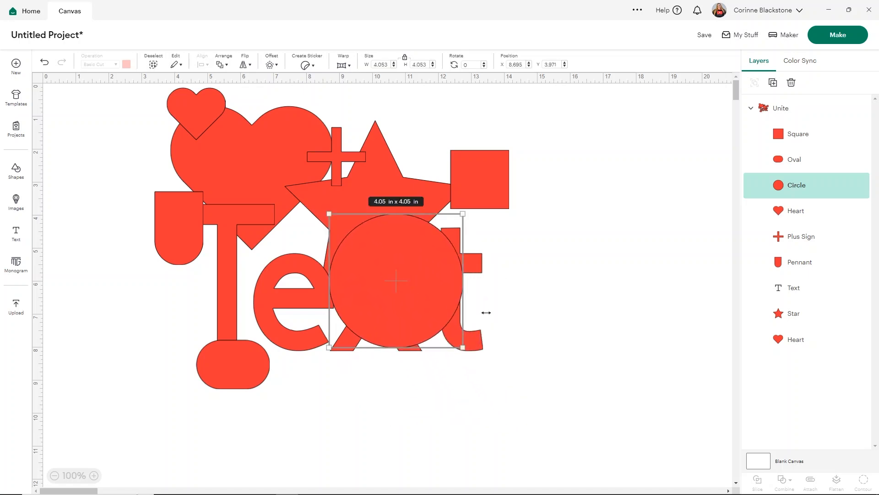
pyautogui.click(794, 287)
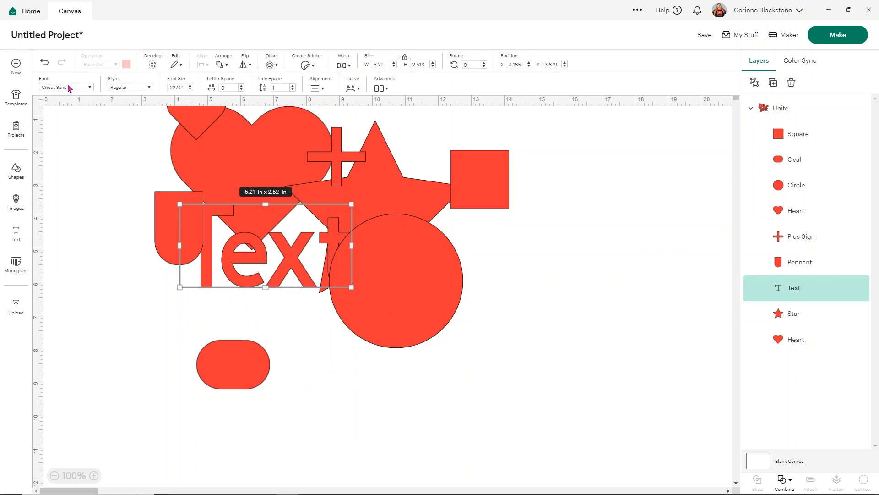
# Change the Text font to Cursive 101, then to Cricut Stretch
pyautogui.click(66, 87)
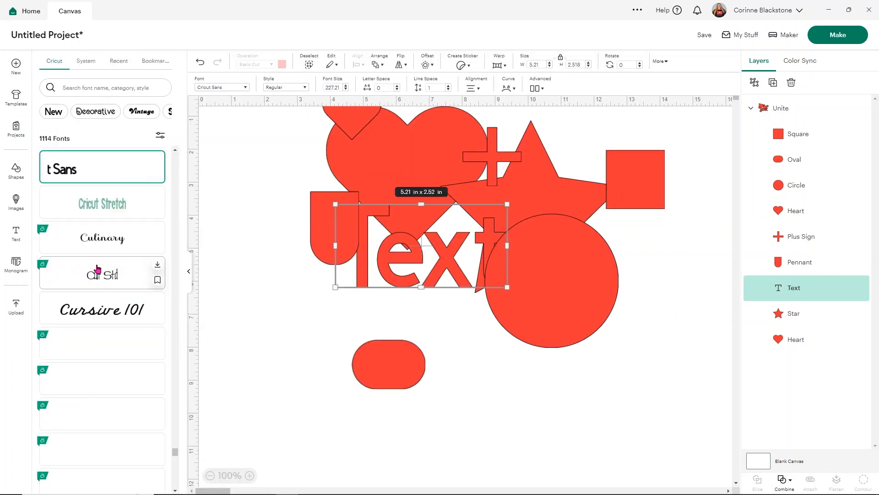
pyautogui.scroll(-3)
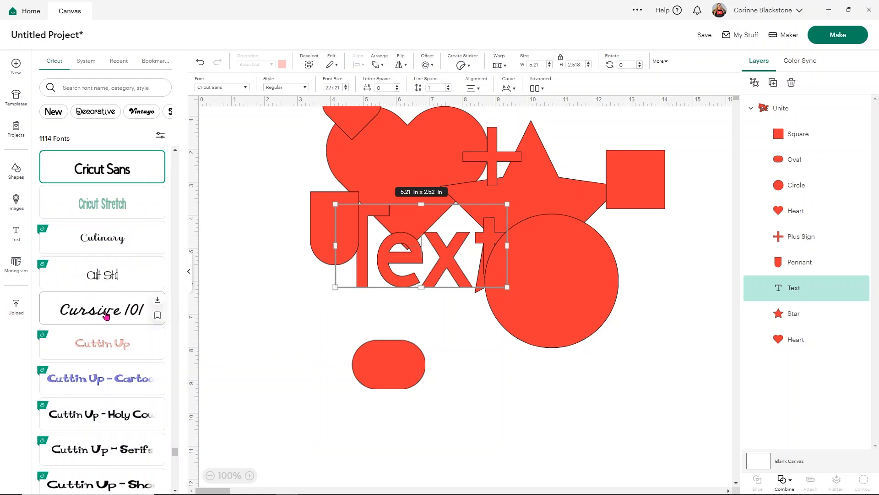
pyautogui.click(102, 308)
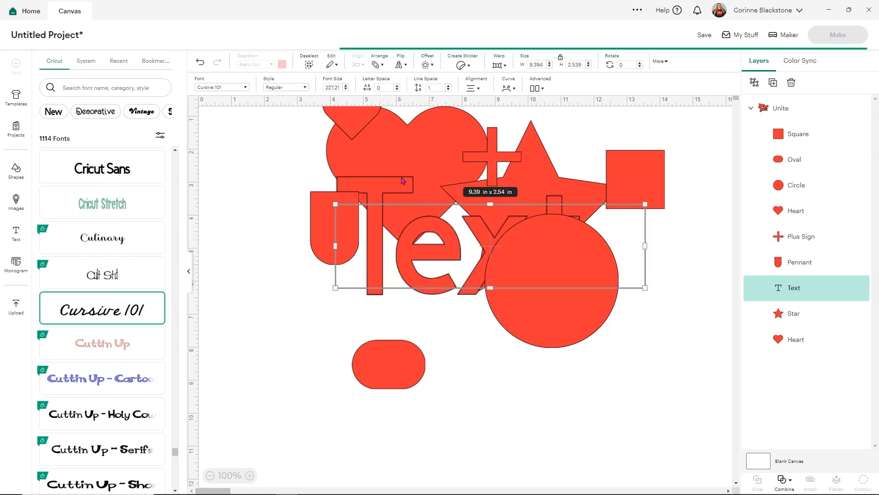
pyautogui.click(102, 201)
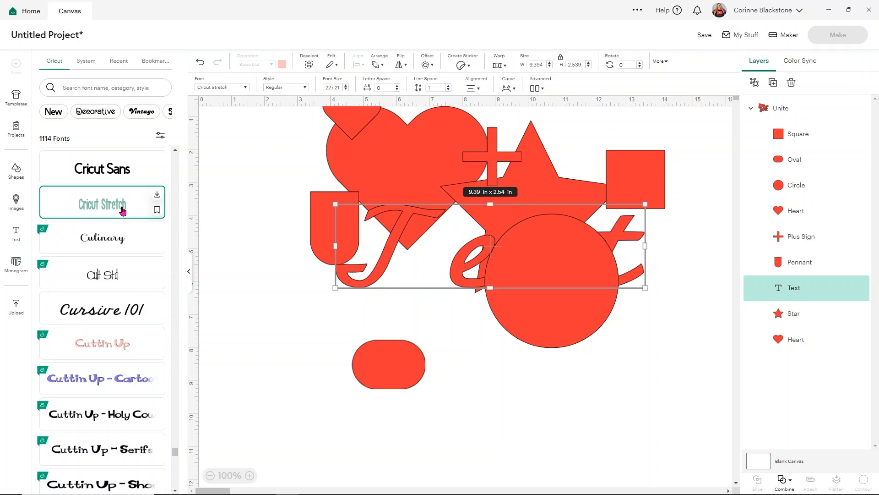
pyautogui.moveTo(201, 276)
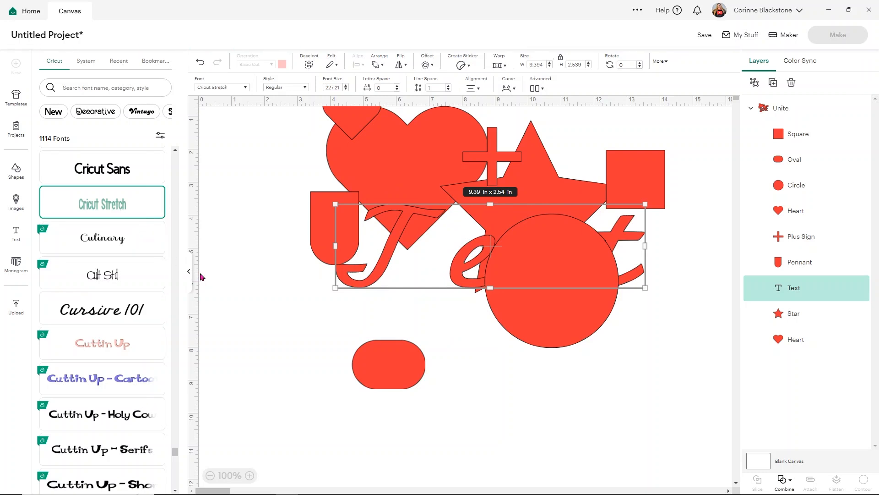